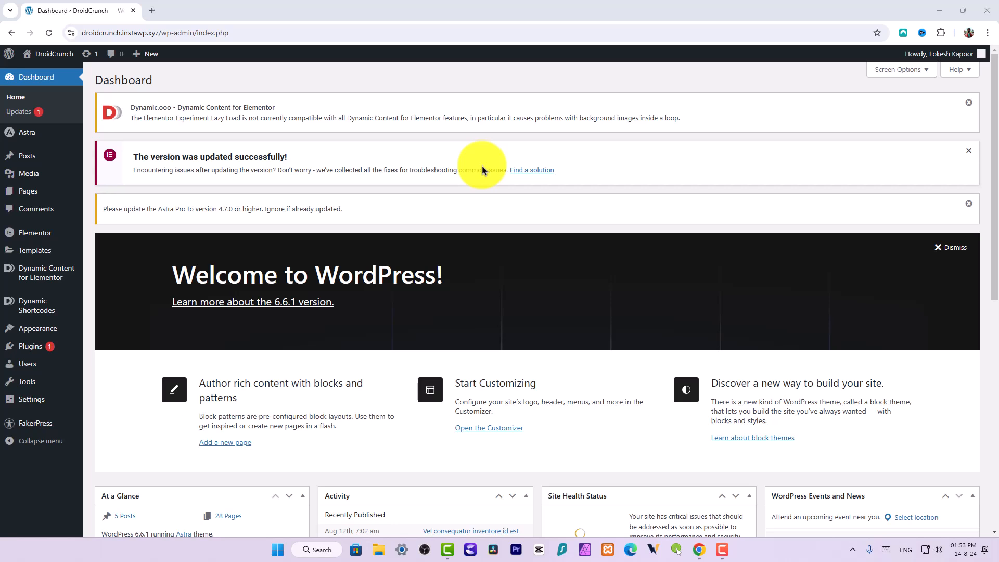
{"action": "mouse_move", "coordinate": [485, 163]}
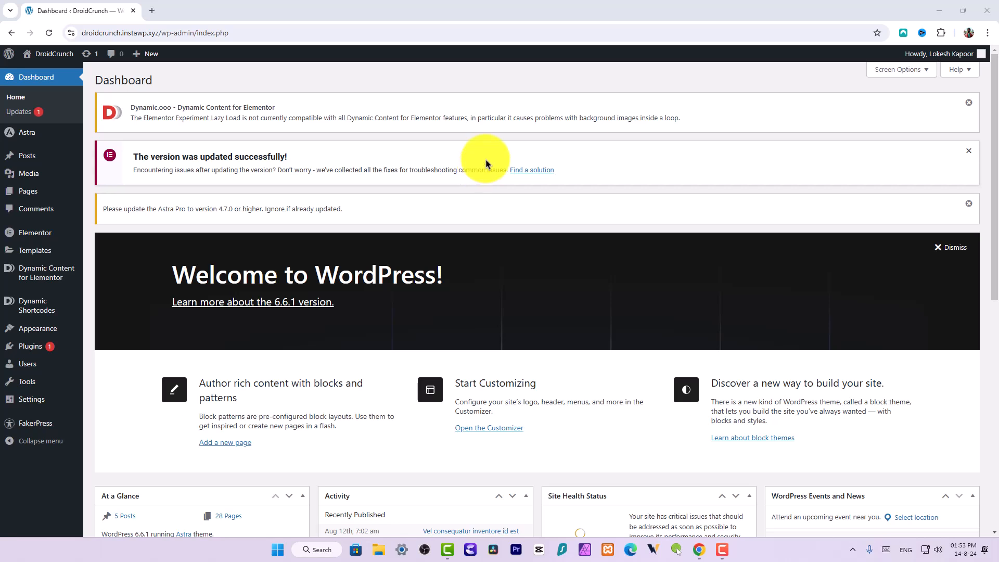
{"action": "mouse_move", "coordinate": [432, 249]}
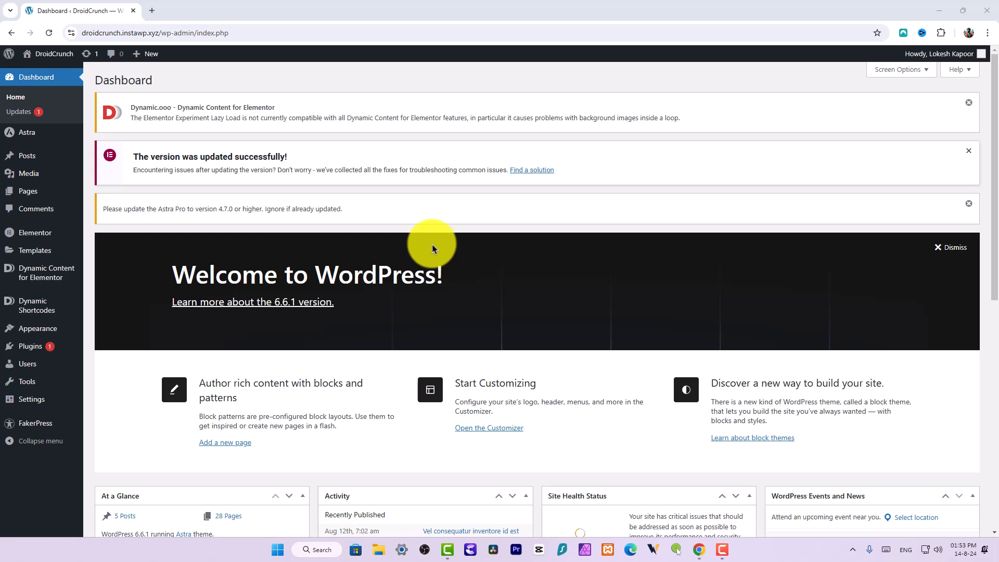
{"action": "mouse_move", "coordinate": [116, 192]}
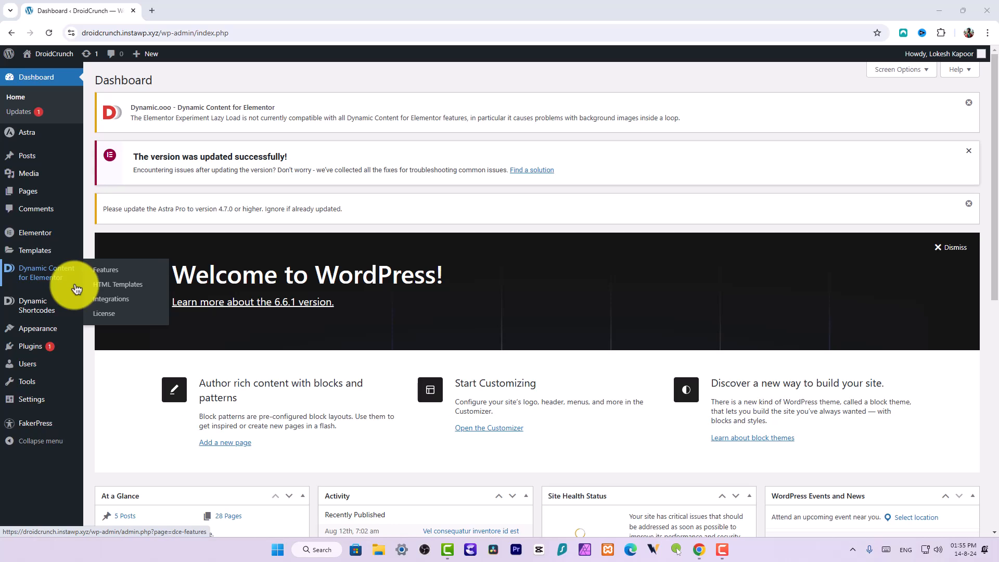
{"action": "mouse_move", "coordinate": [64, 282]}
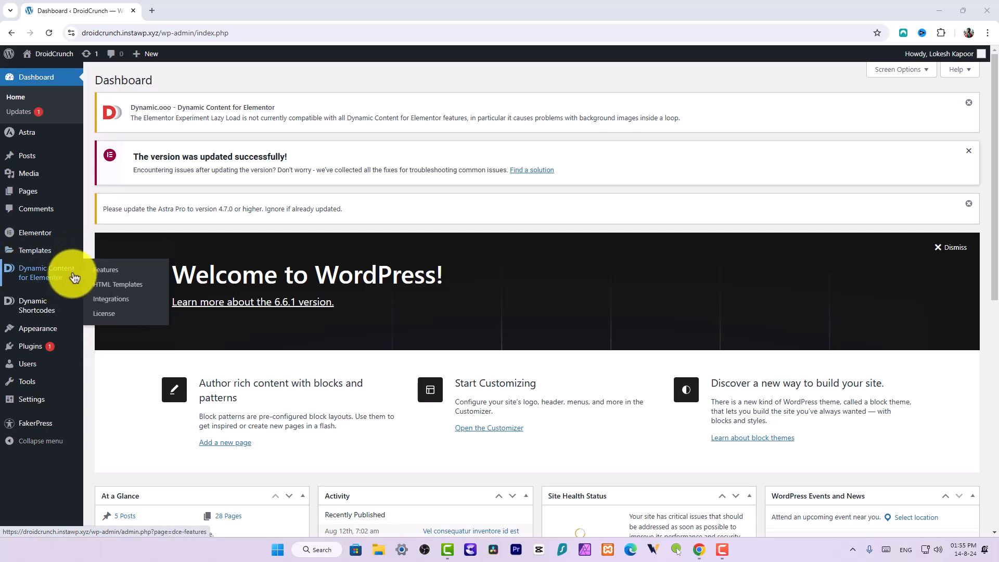
{"action": "mouse_move", "coordinate": [36, 233]}
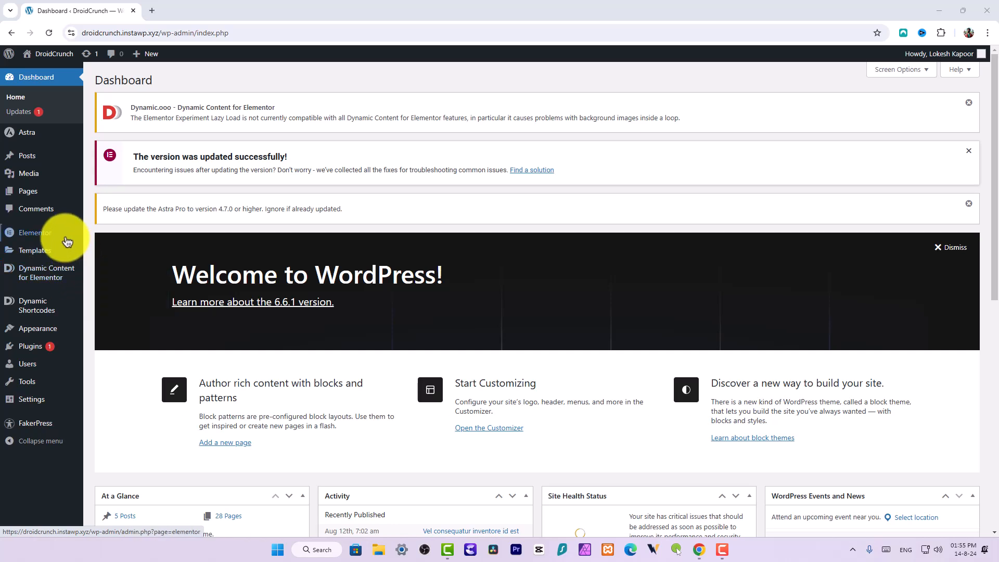
Create a new WordPress page titled 'Multi - Steps Form'.
{"action": "left_click", "coordinate": [34, 233]}
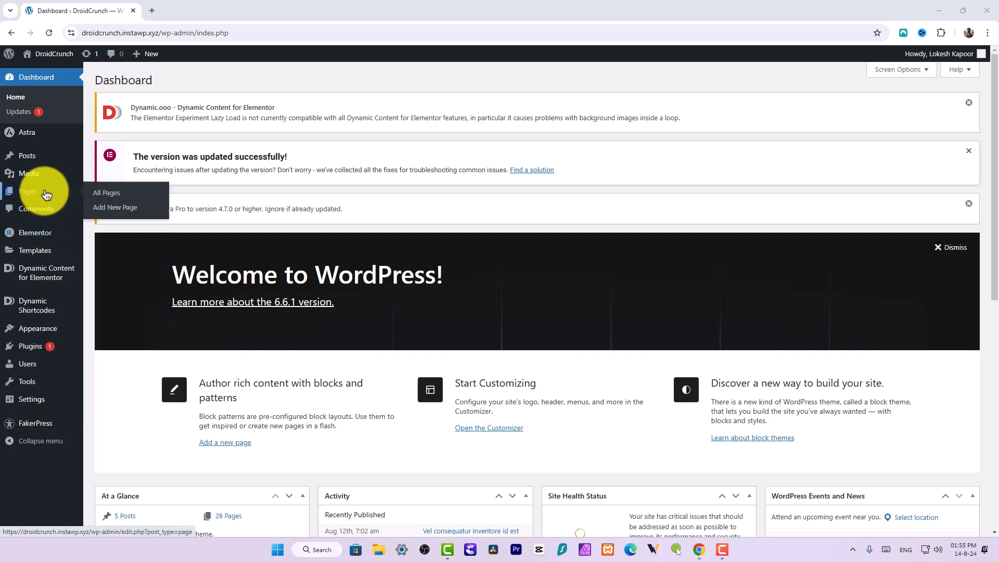
{"action": "left_click", "coordinate": [106, 193]}
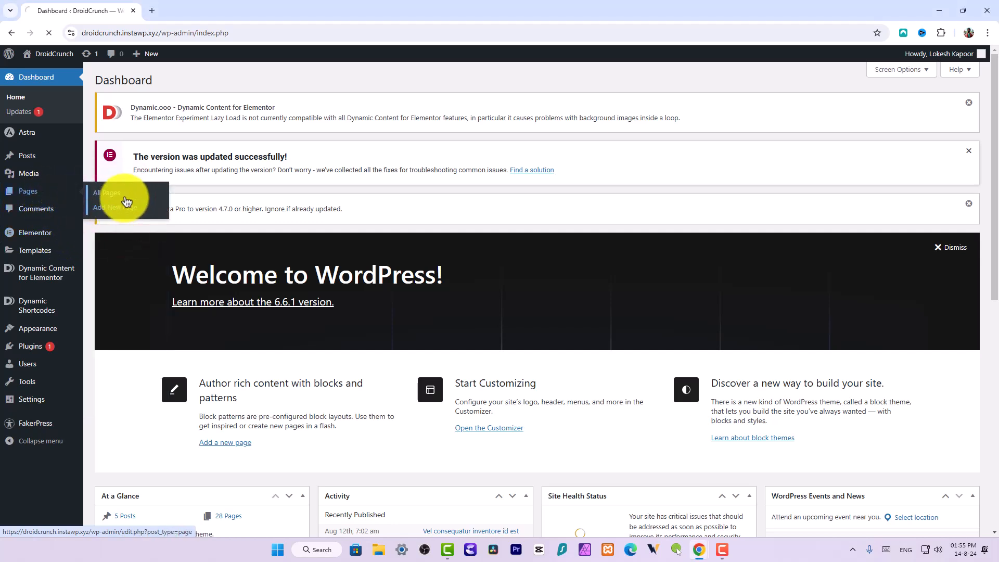
{"action": "left_click", "coordinate": [111, 207]}
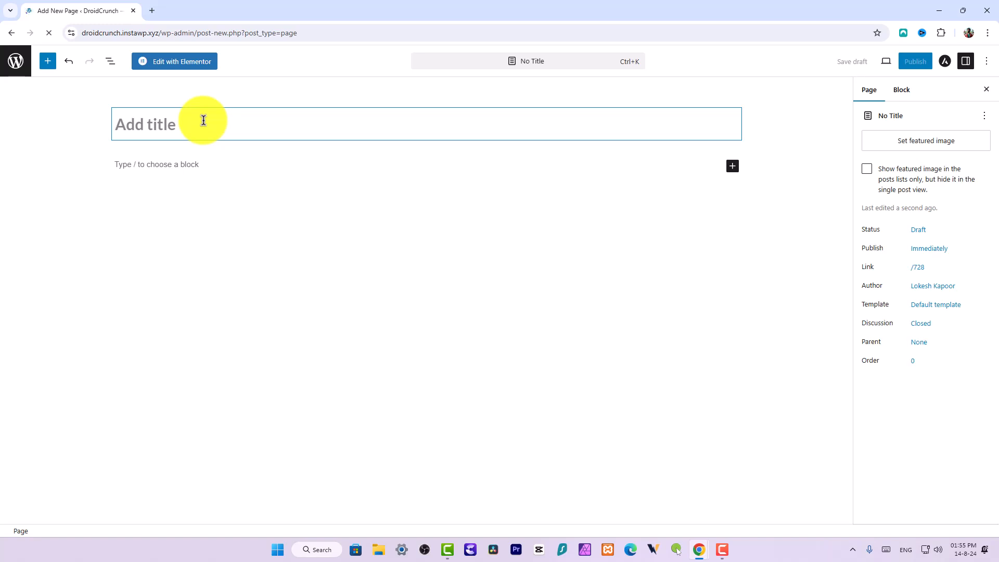
{"action": "type", "text": "Multiple"}
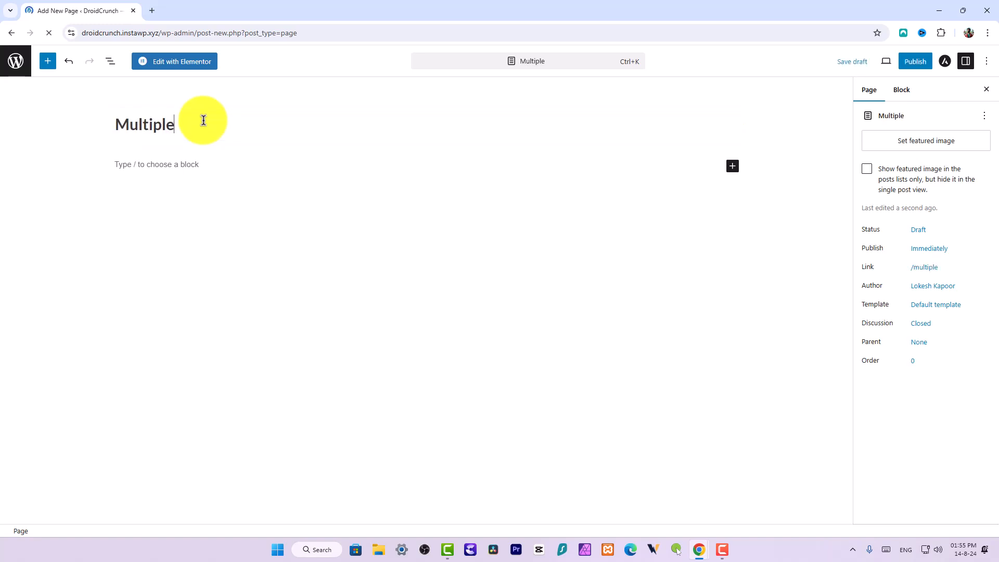
{"action": "type", "text": "Steps"}
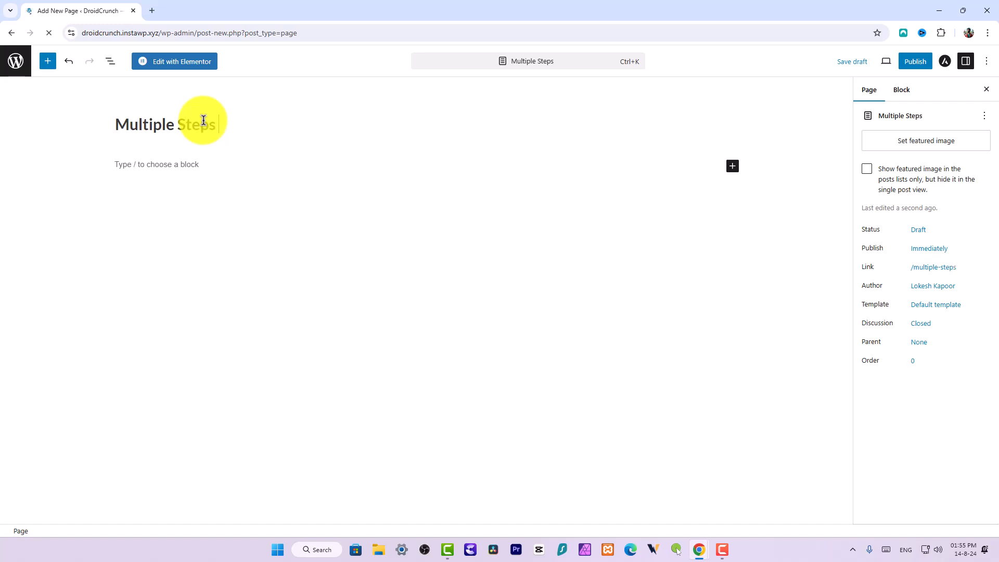
{"action": "type", "text": "Form"}
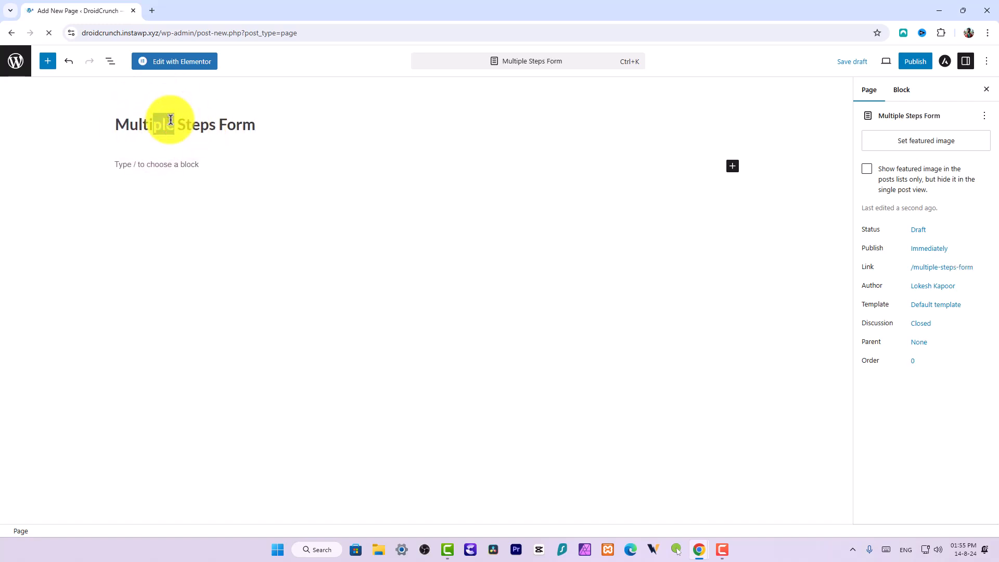
{"action": "type", "text": "Multi - Steps Form"}
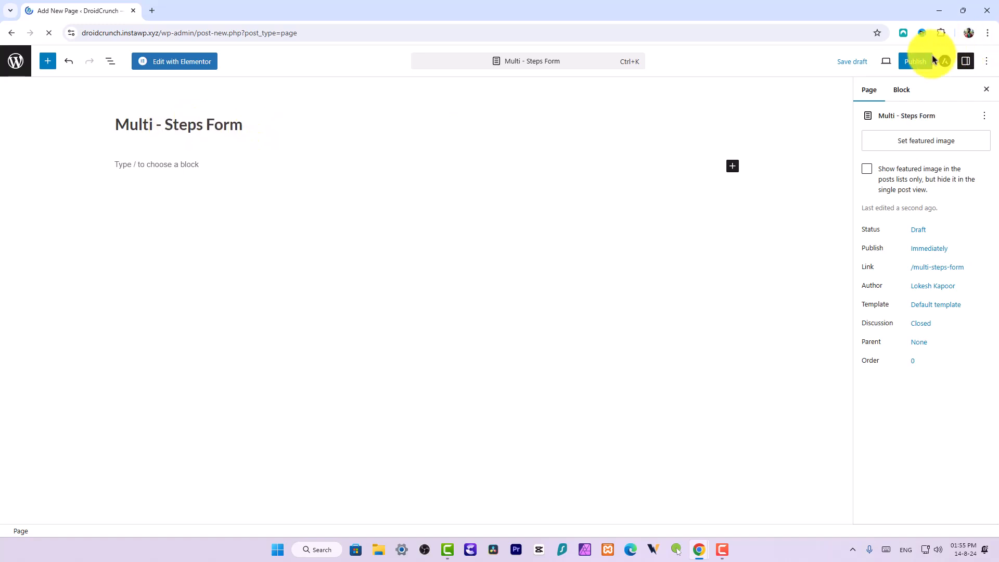
Publish the page and open it in Elementor.
{"action": "left_click", "coordinate": [916, 61]}
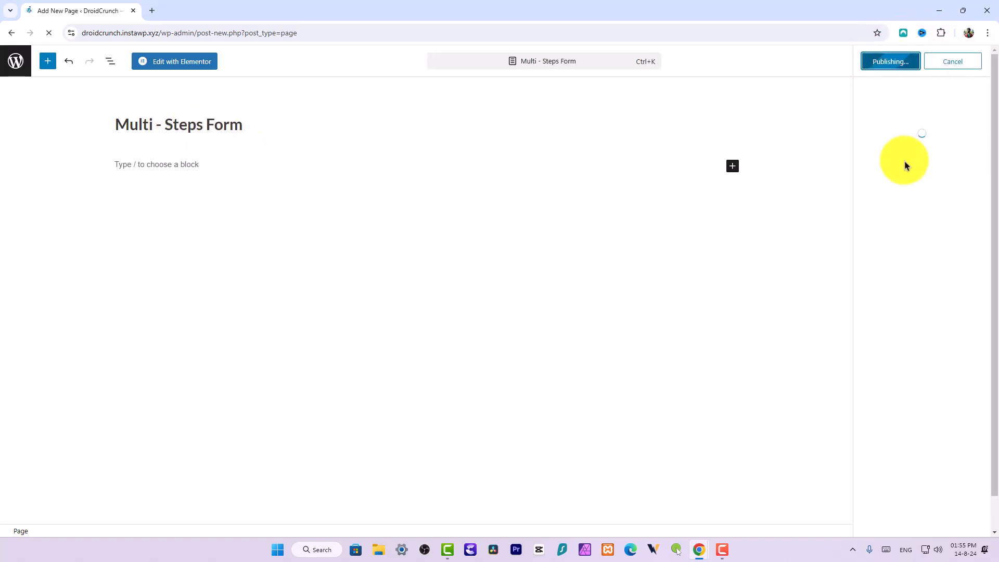
{"action": "left_click", "coordinate": [890, 61]}
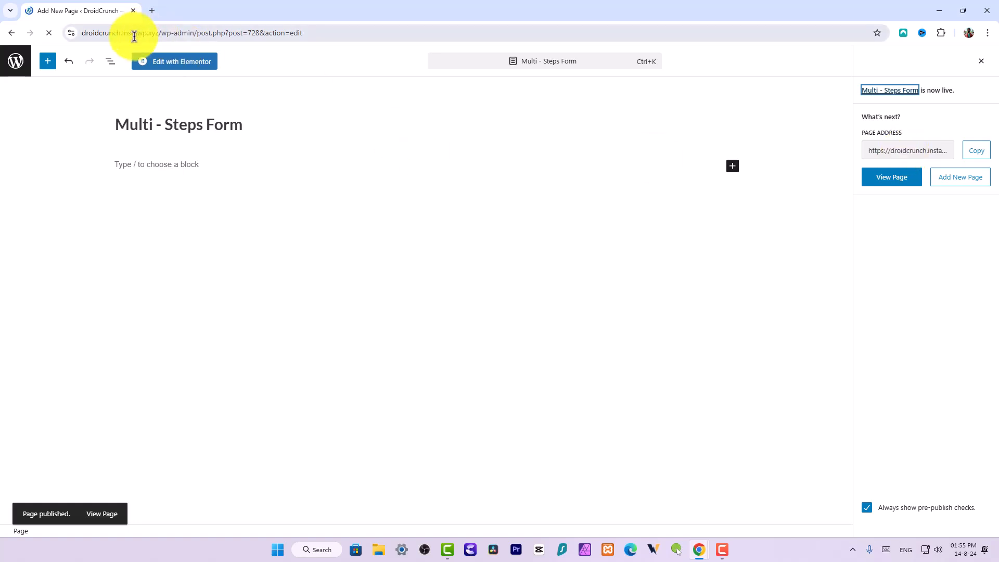
{"action": "left_click", "coordinate": [174, 61]}
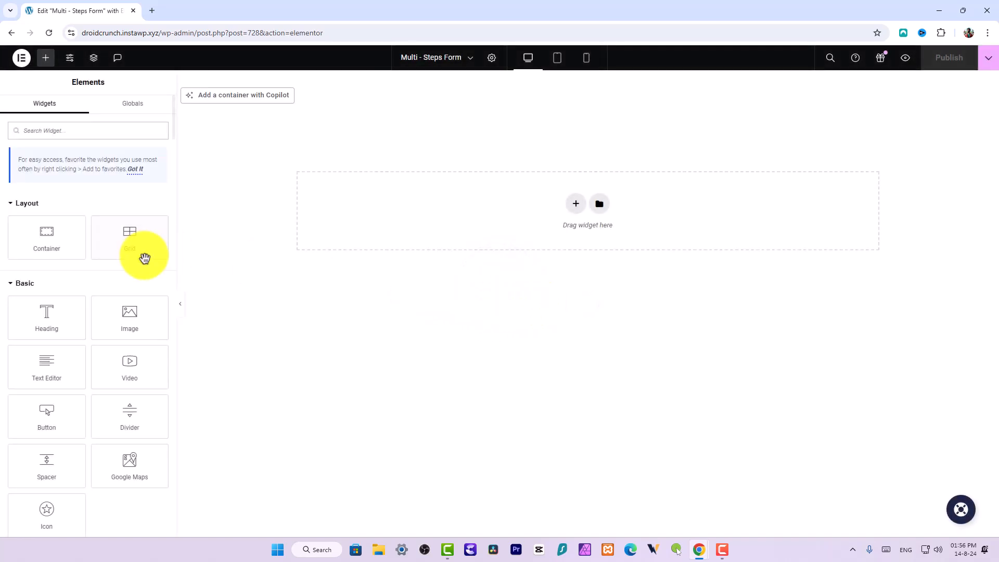
Search the widget panel for 'form' to find the Form widget.
{"action": "type", "text": "f"}
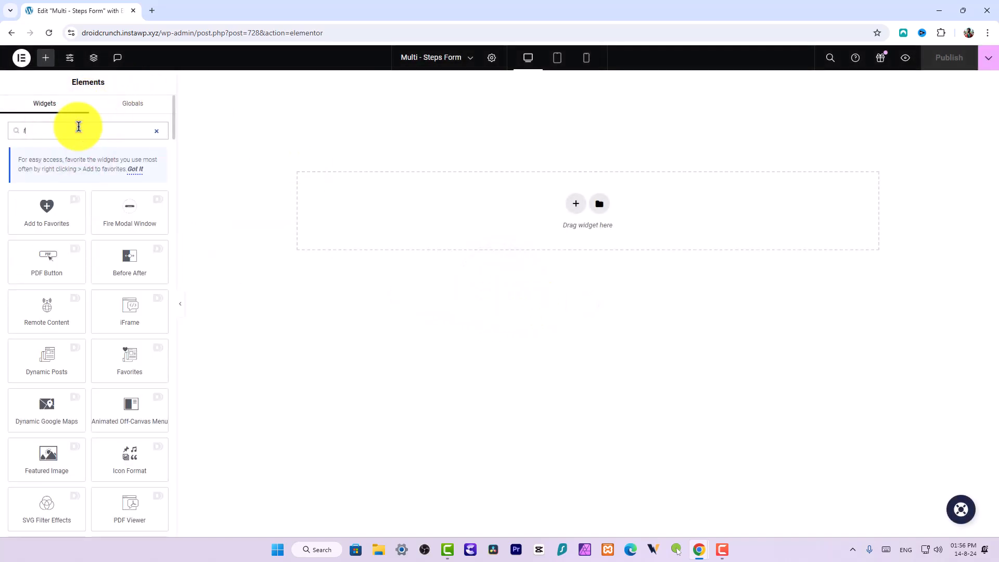
{"action": "type", "text": "orm"}
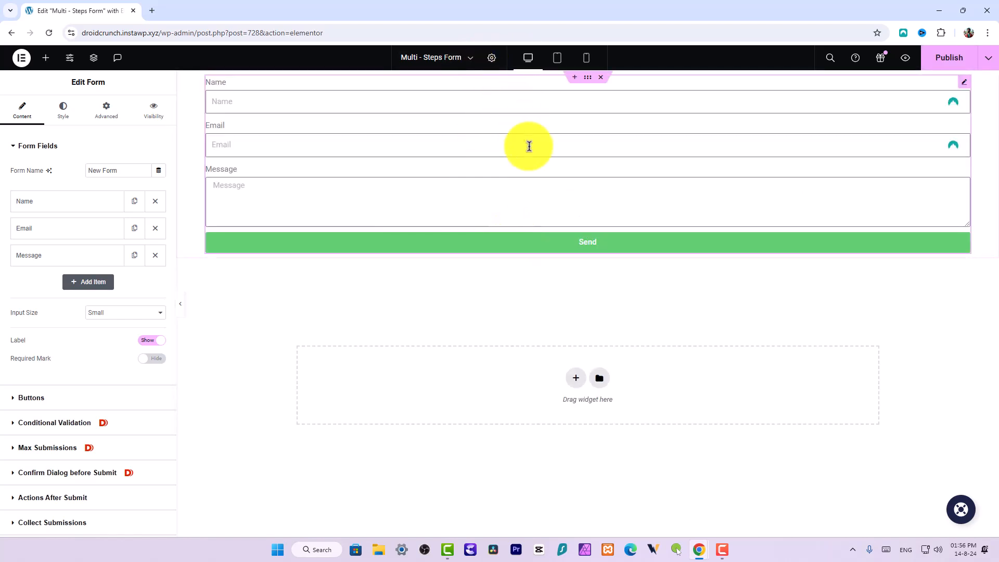
{"action": "mouse_move", "coordinate": [522, 198]}
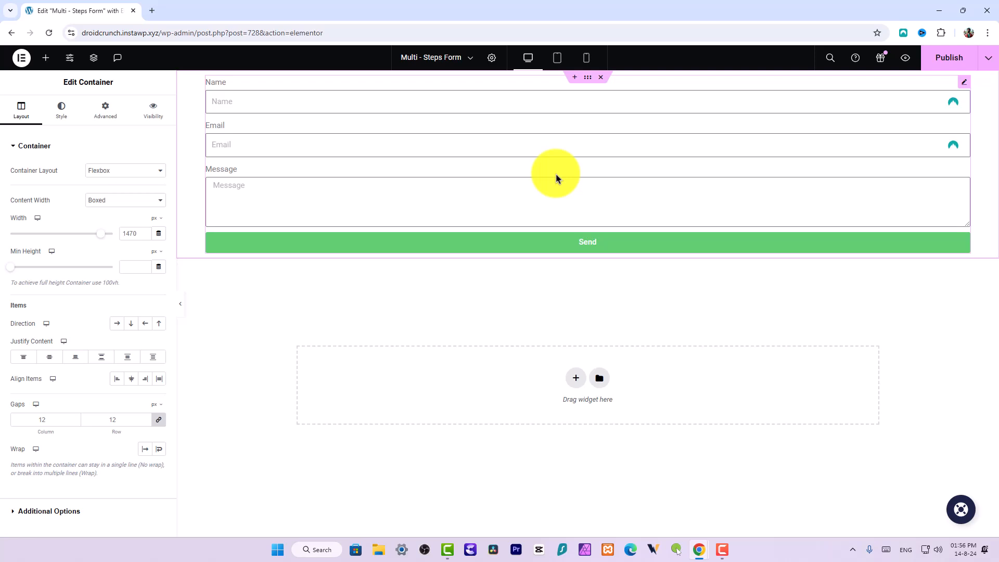
{"action": "mouse_move", "coordinate": [589, 89]}
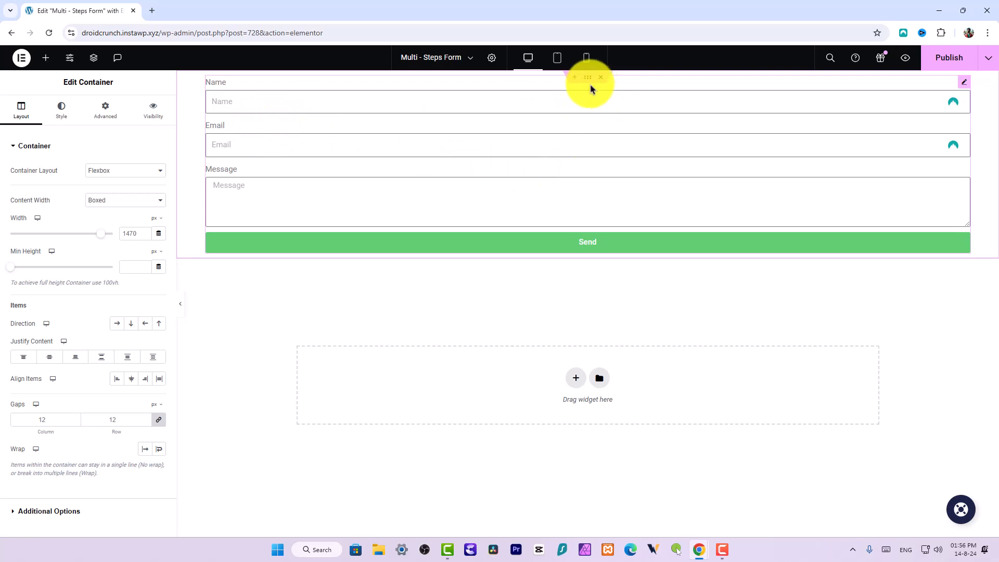
{"action": "mouse_move", "coordinate": [312, 156]}
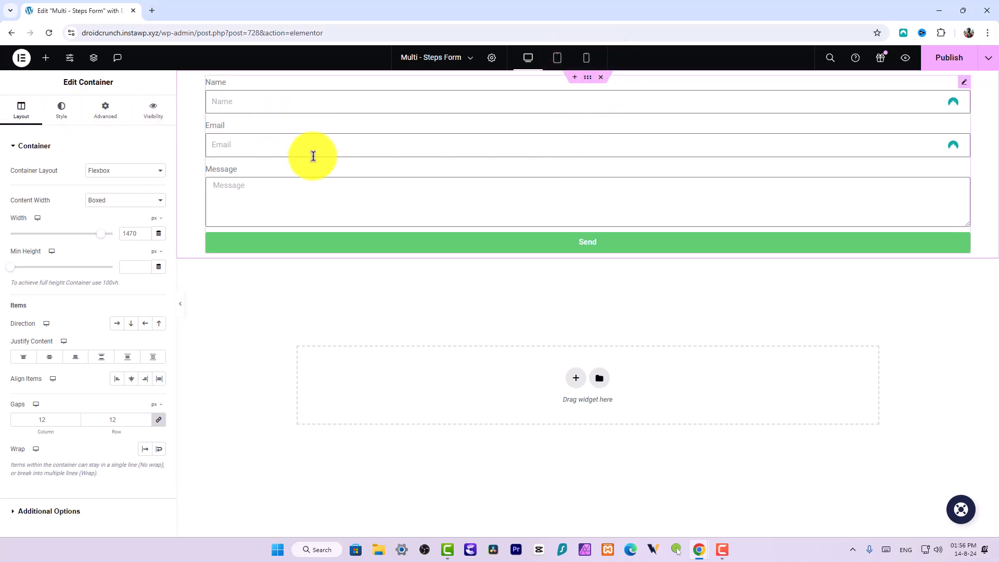
{"action": "mouse_move", "coordinate": [323, 169]}
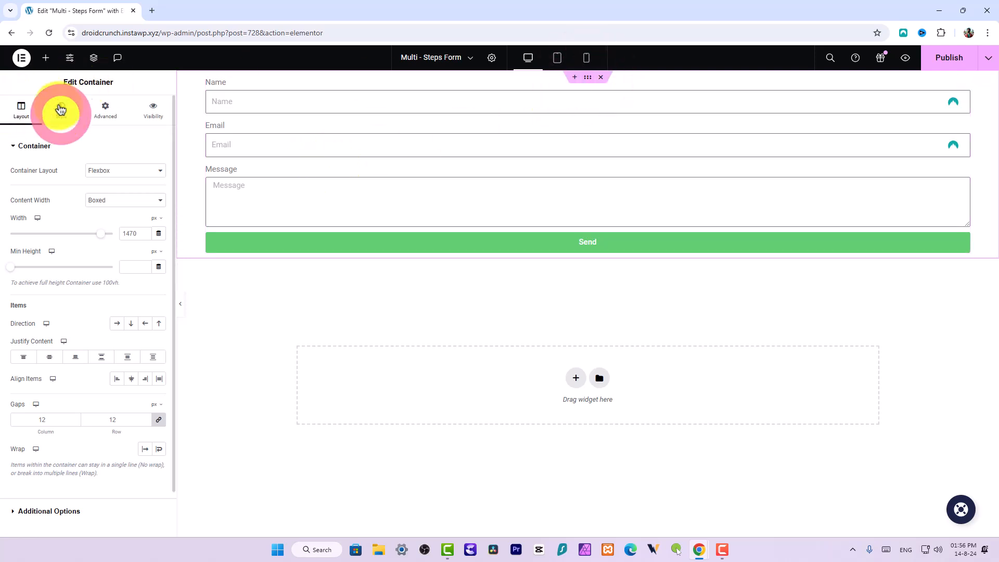
Give the container a Classic light grey background colour.
{"action": "left_click", "coordinate": [61, 106]}
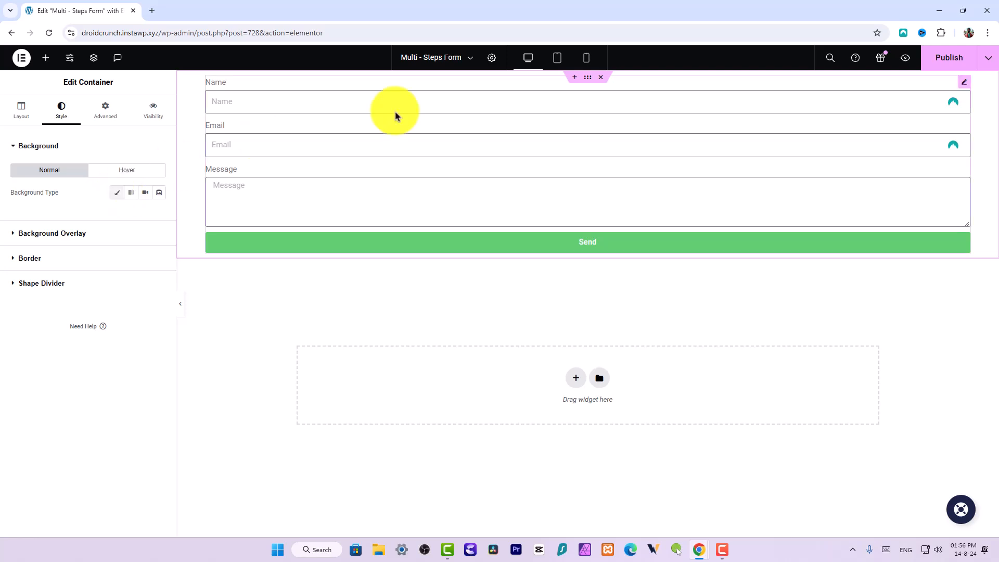
{"action": "left_click", "coordinate": [116, 192]}
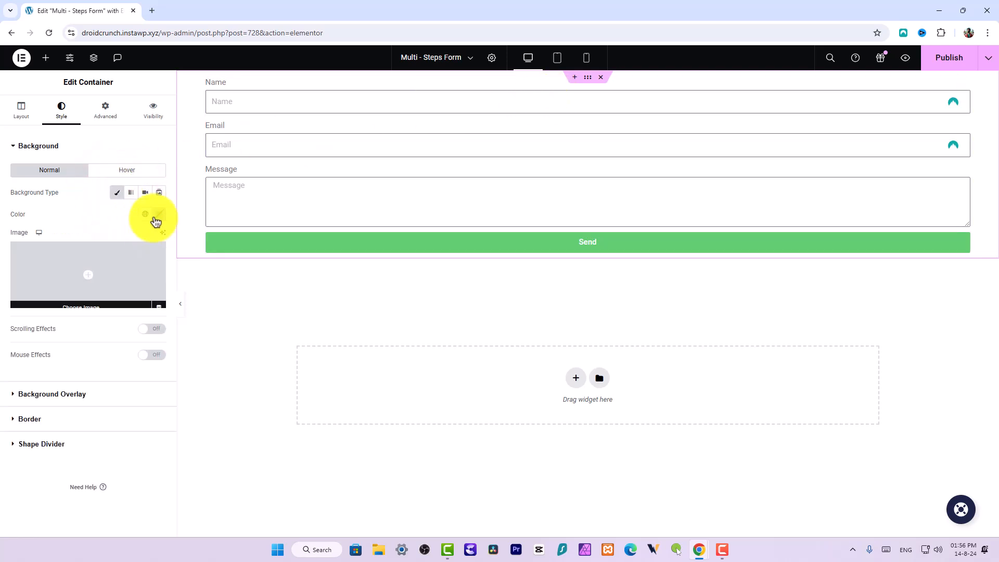
{"action": "left_click", "coordinate": [145, 214]}
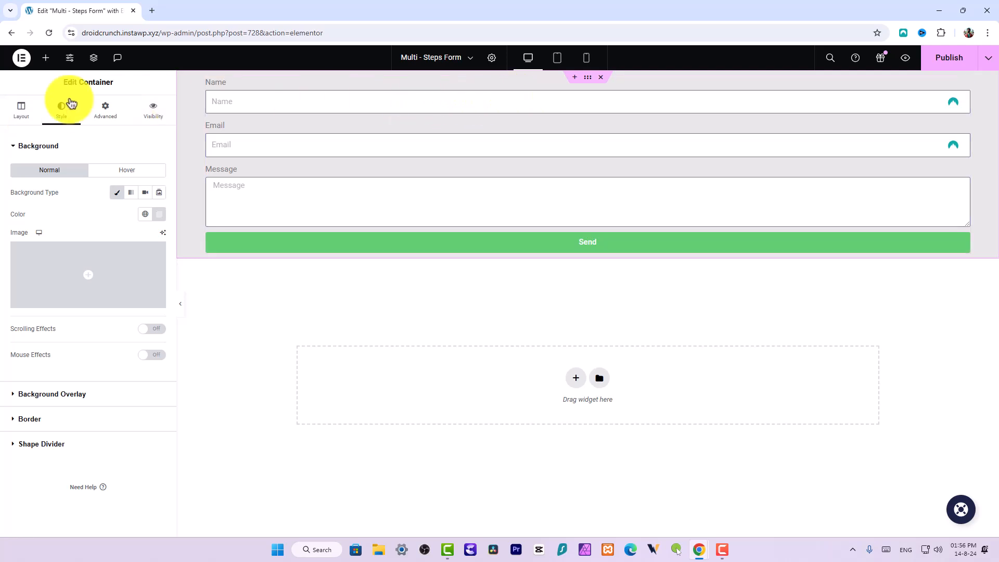
{"action": "left_click", "coordinate": [21, 108]}
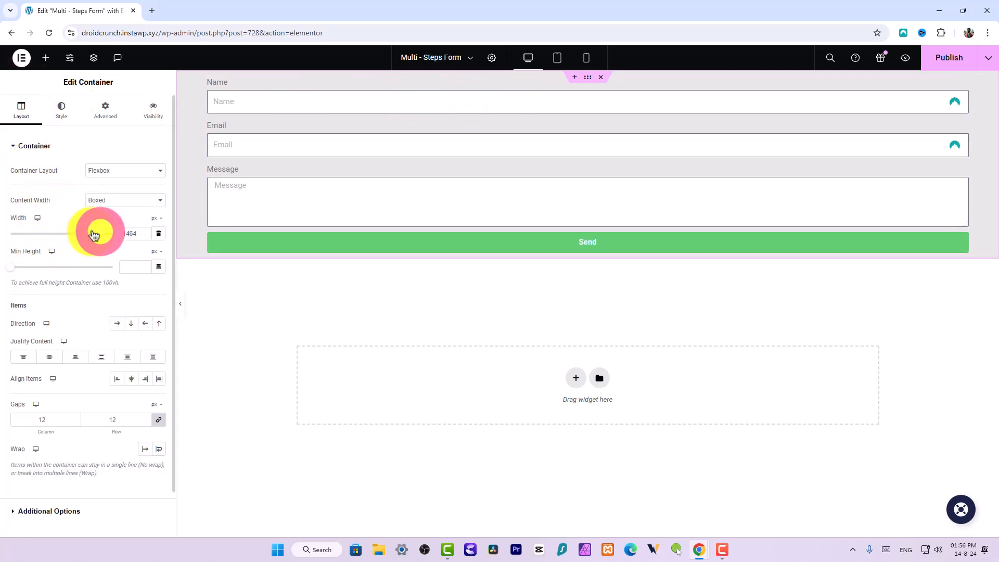
Narrow the container to 500 px and set Justify Content to Center.
{"action": "left_click_drag", "start_coordinate": [63, 233], "coordinate": [4, 233]}
{"action": "type", "text": "550"}
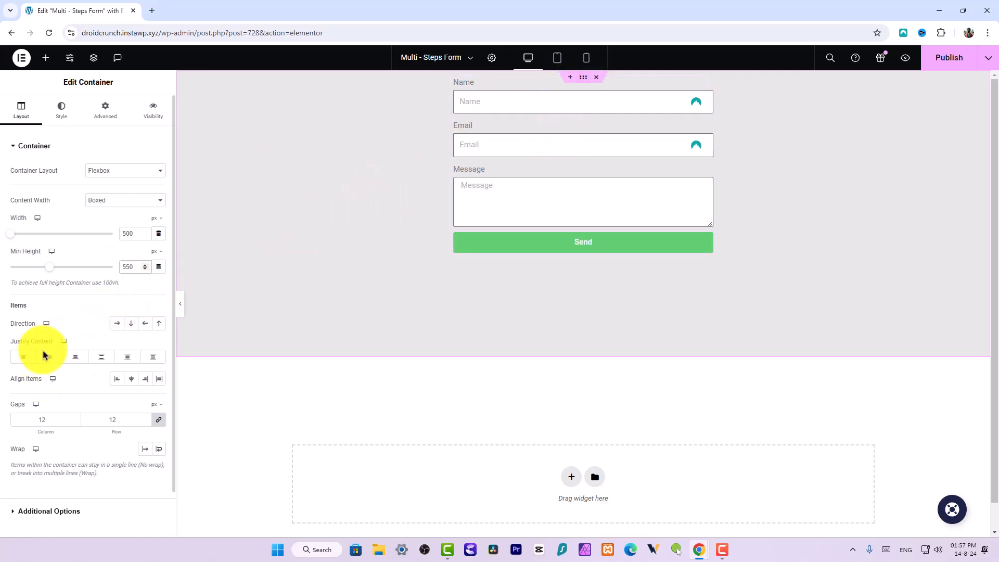
{"action": "left_click", "coordinate": [50, 356]}
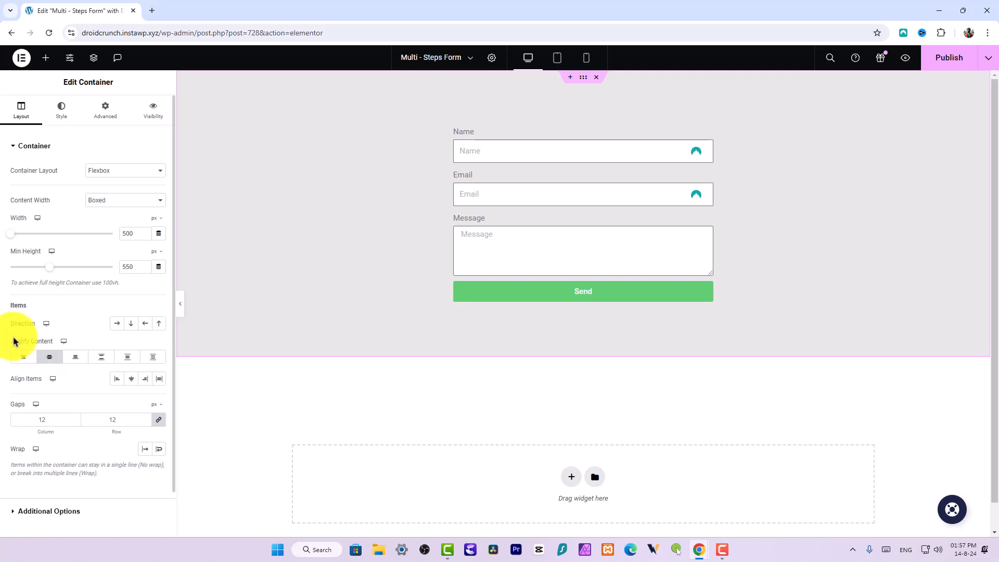
{"action": "mouse_move", "coordinate": [124, 334]}
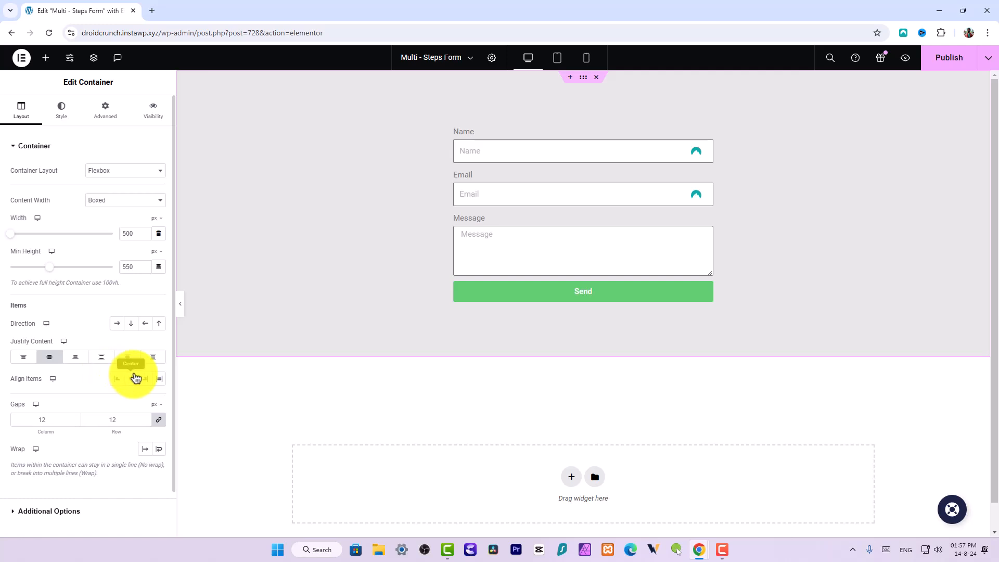
{"action": "mouse_move", "coordinate": [42, 302]}
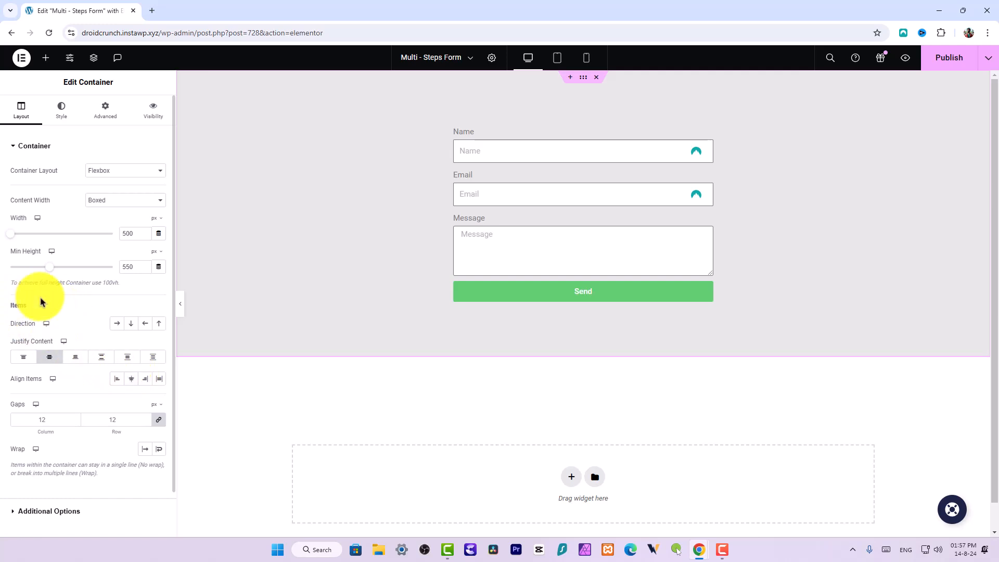
{"action": "mouse_move", "coordinate": [89, 344]}
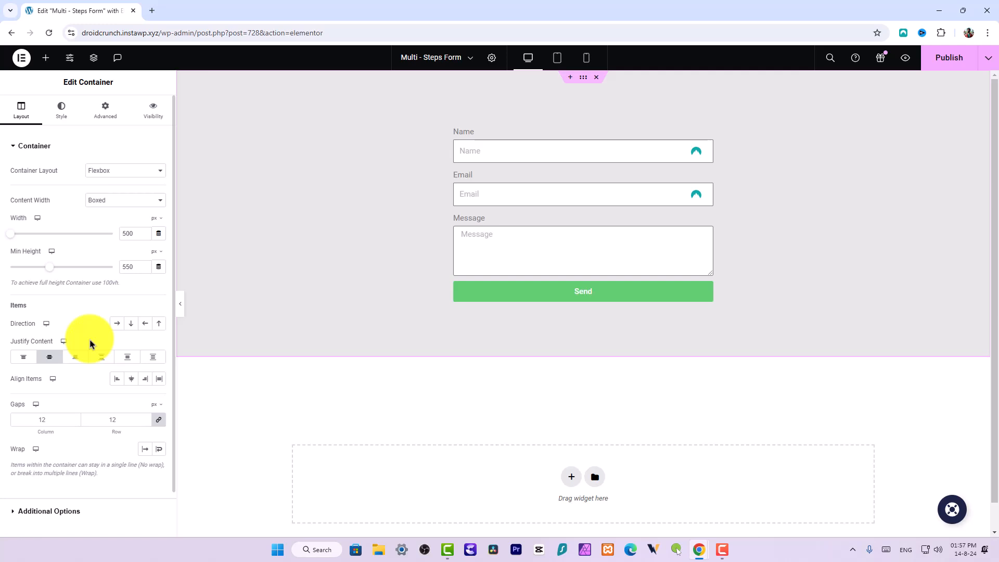
{"action": "mouse_move", "coordinate": [122, 89]}
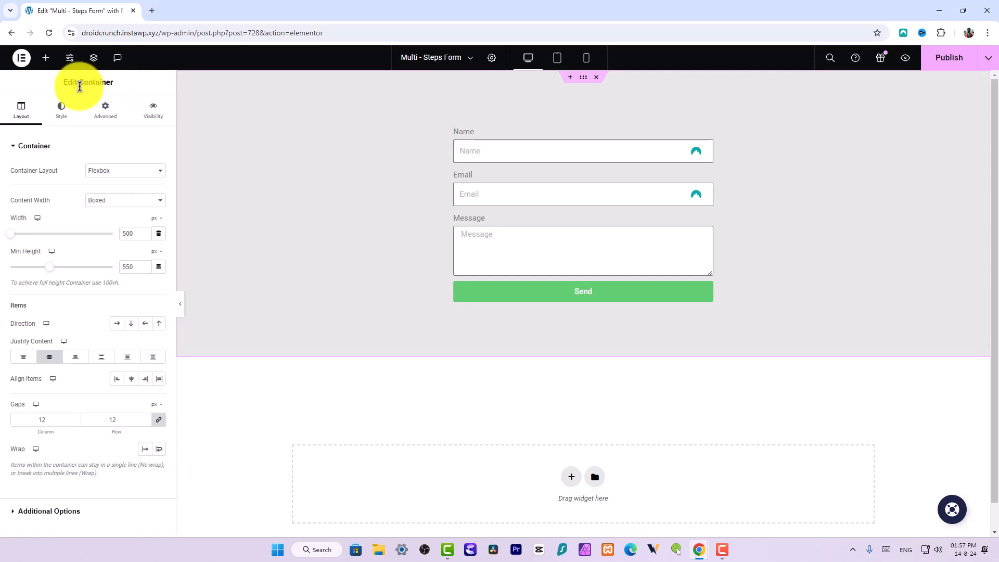
{"action": "mouse_move", "coordinate": [582, 171]}
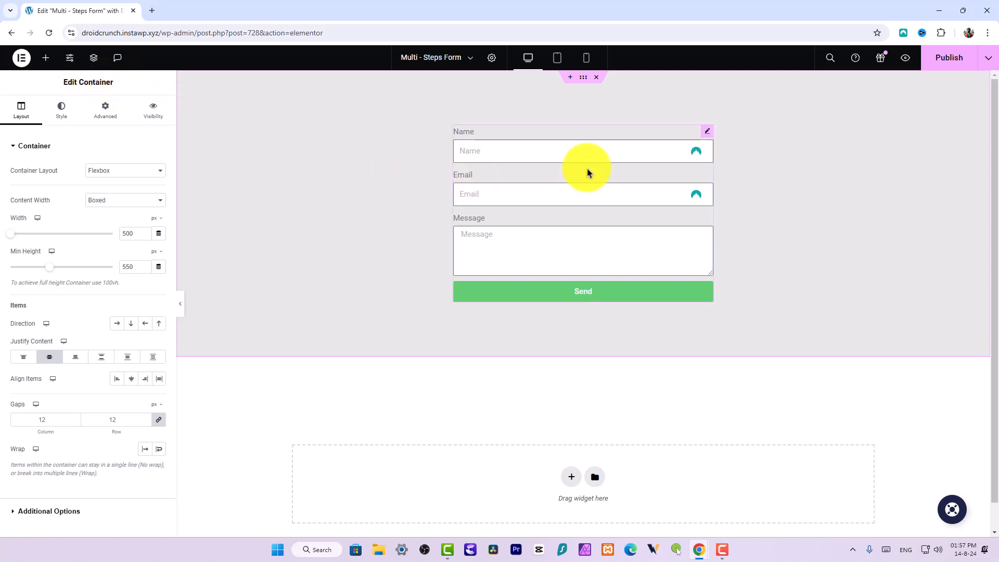
{"action": "mouse_move", "coordinate": [983, 179]}
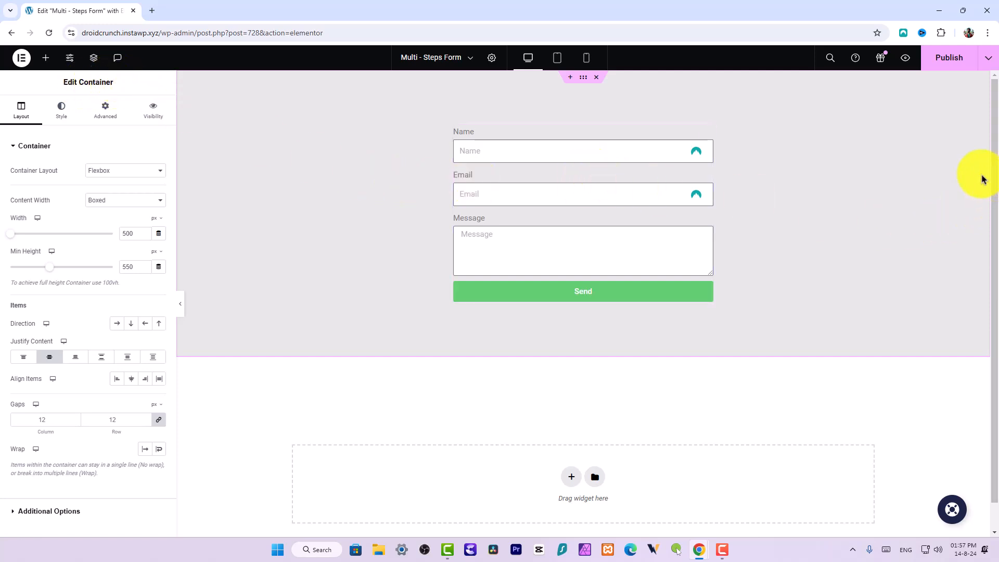
{"action": "mouse_move", "coordinate": [950, 75]}
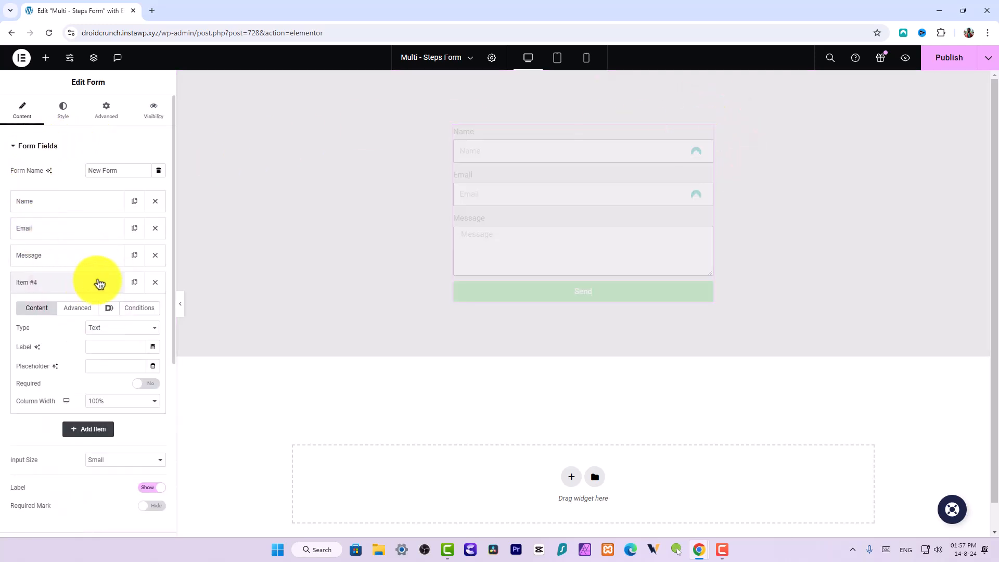
Set the new form field items' Type to Step, making a two-step form.
{"action": "left_click", "coordinate": [121, 327]}
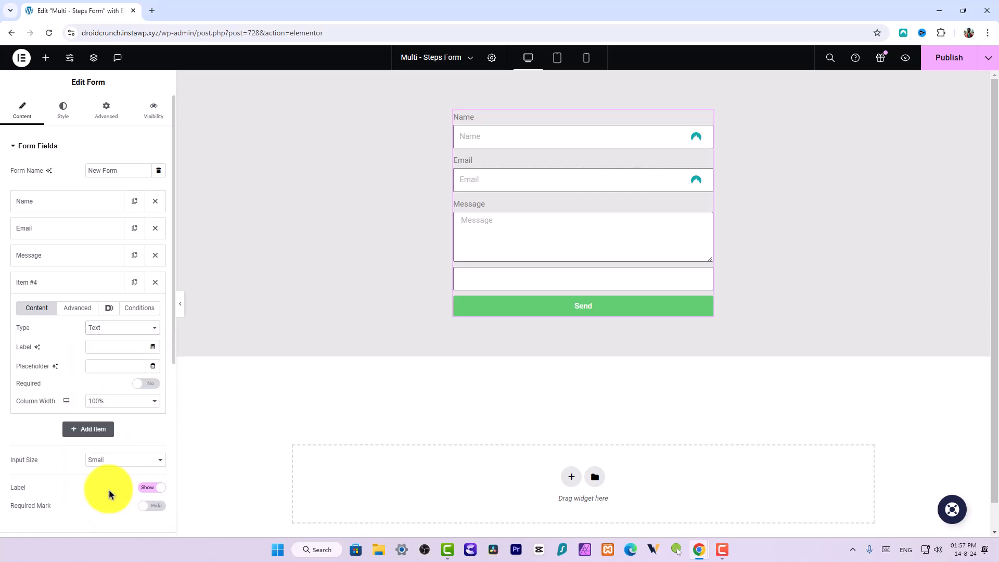
{"action": "left_click", "coordinate": [88, 429]}
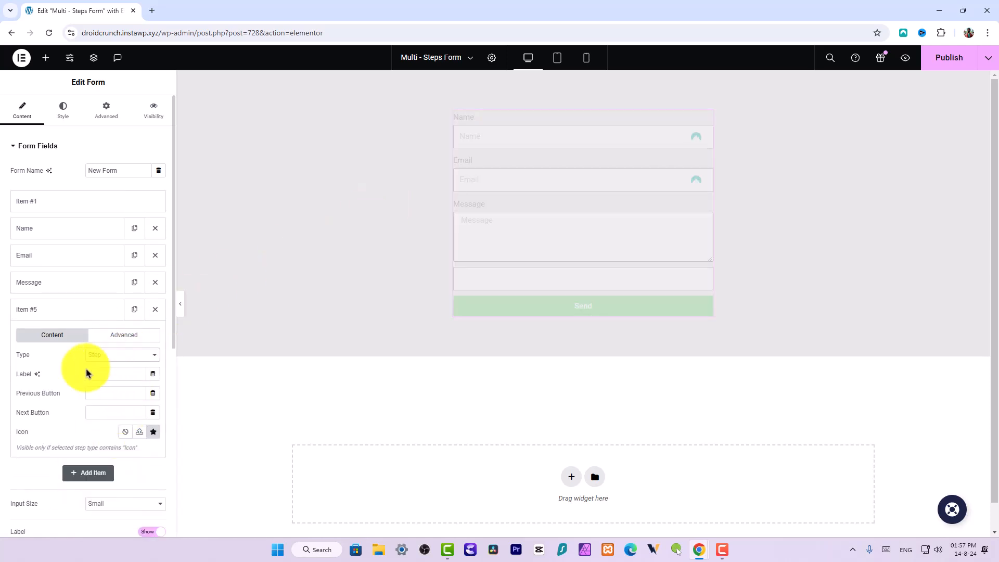
{"action": "left_click", "coordinate": [121, 355]}
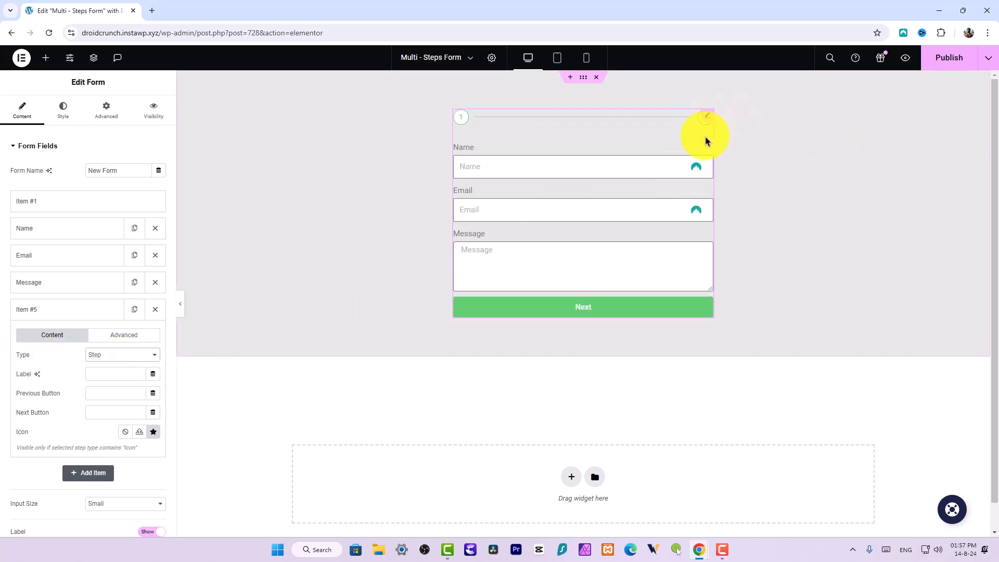
{"action": "scroll", "scroll_direction": "down", "scroll_amount": 3}
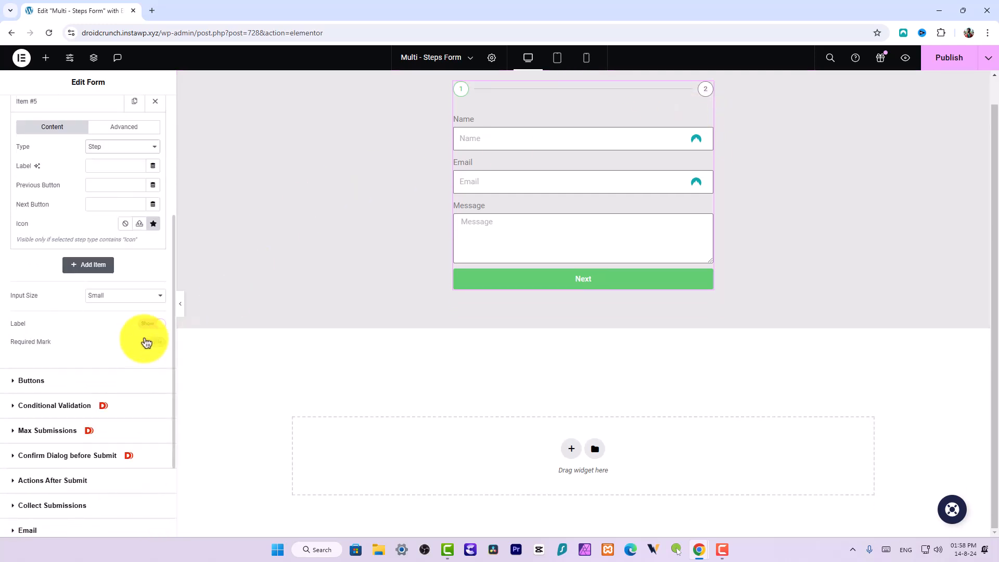
{"action": "scroll", "scroll_direction": "down", "scroll_amount": 3}
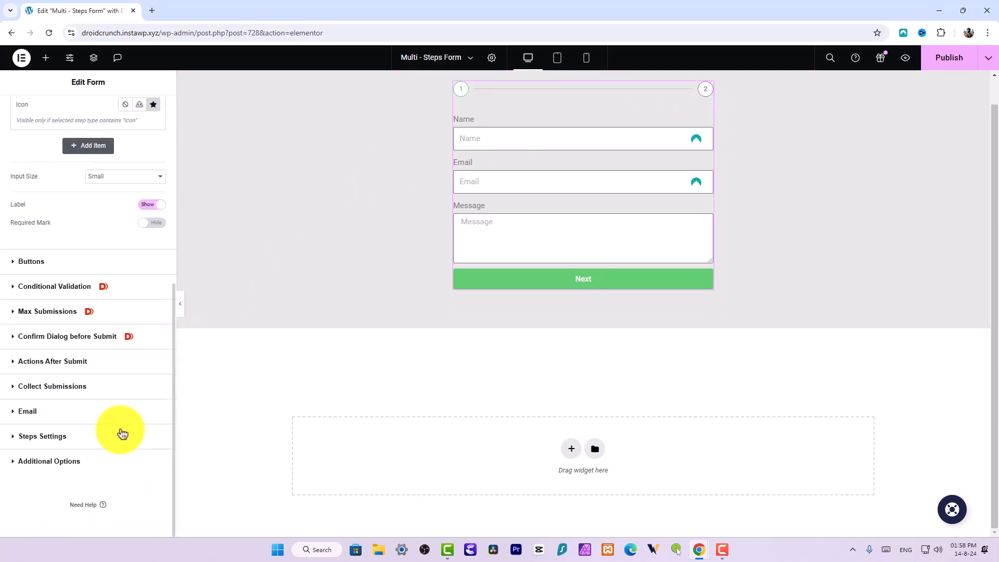
{"action": "mouse_move", "coordinate": [40, 449]}
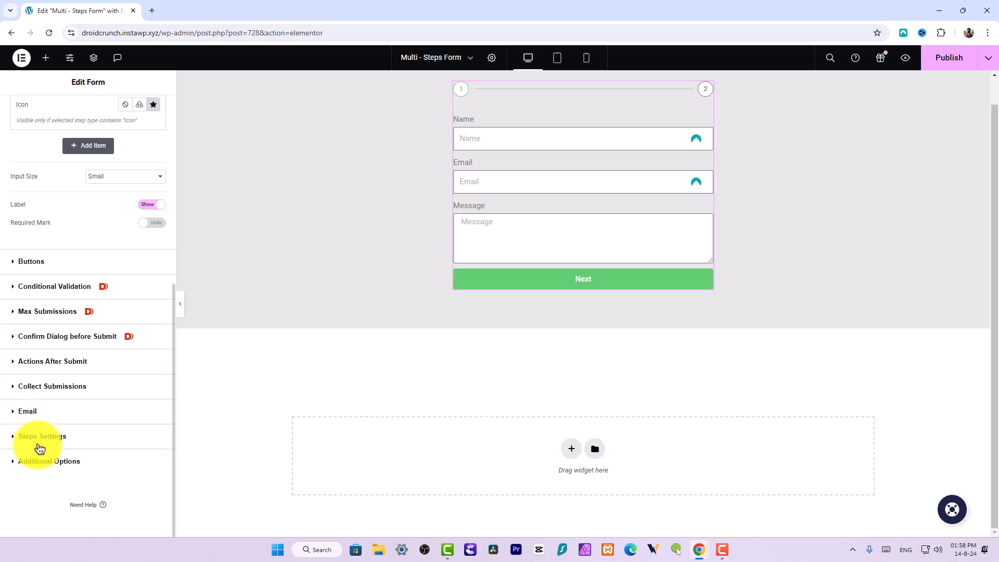
Try Progress Bar and Icon & Text, then set the step indicator to Number & Text.
{"action": "left_click", "coordinate": [42, 436]}
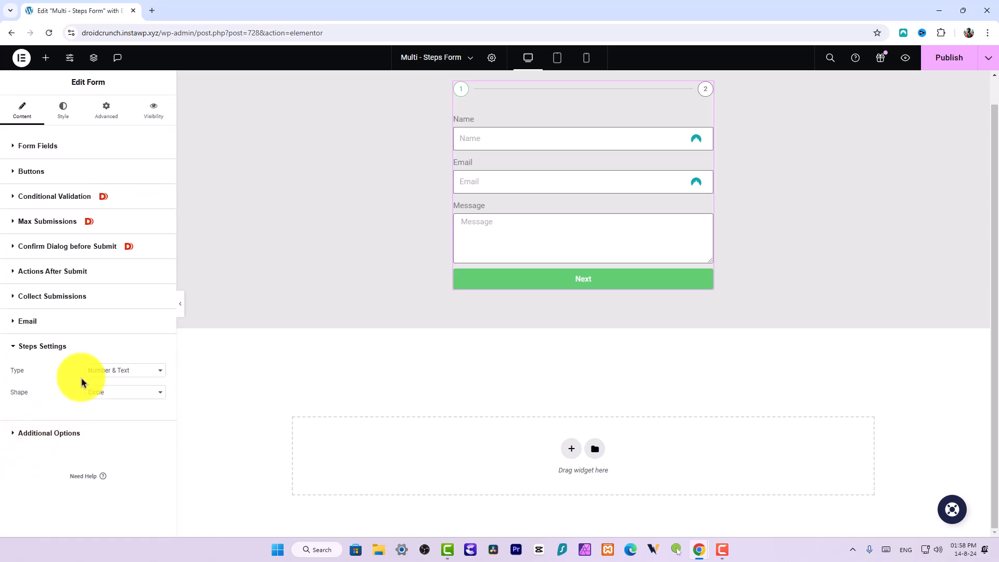
{"action": "left_click", "coordinate": [124, 370]}
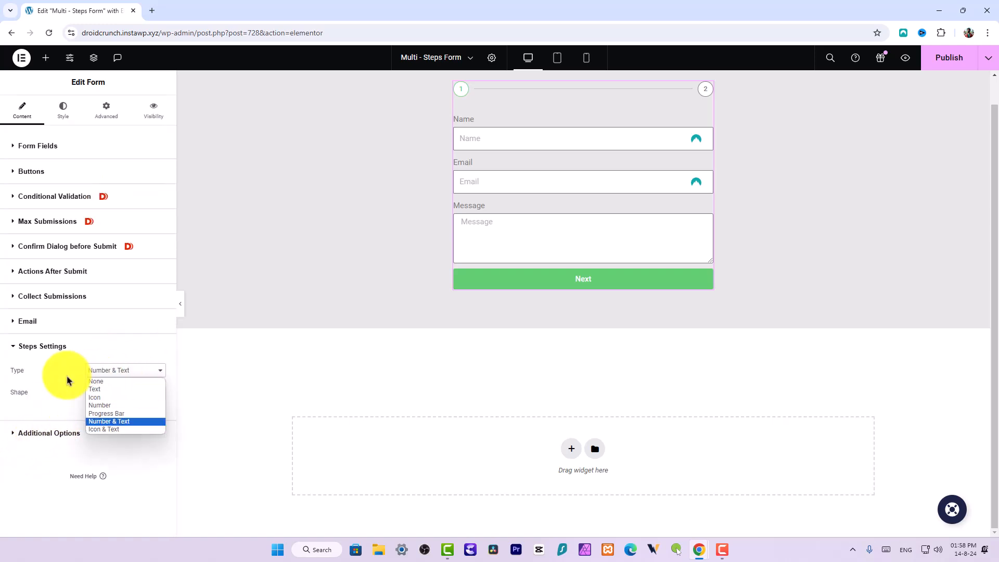
{"action": "mouse_move", "coordinate": [105, 414]}
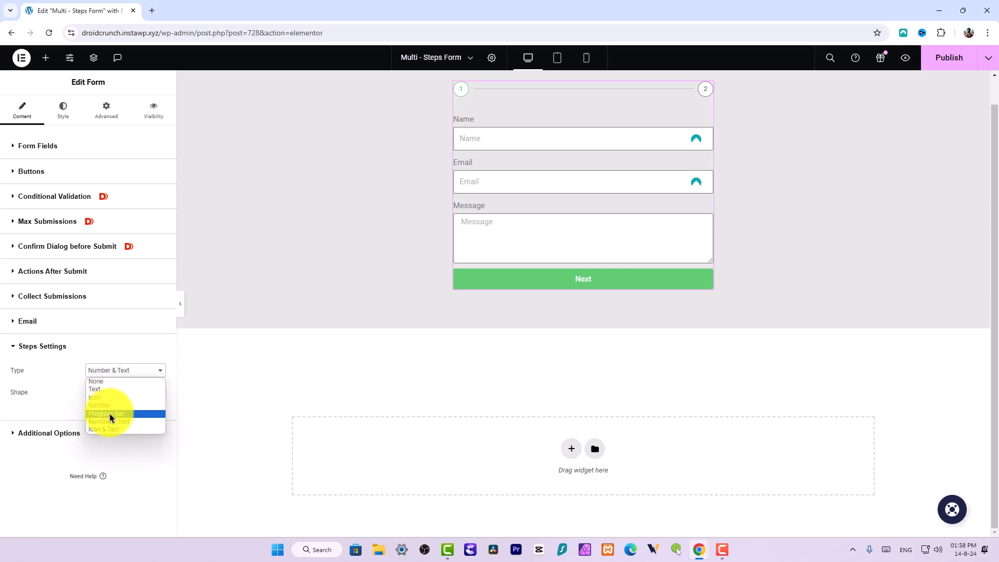
{"action": "mouse_move", "coordinate": [128, 430]}
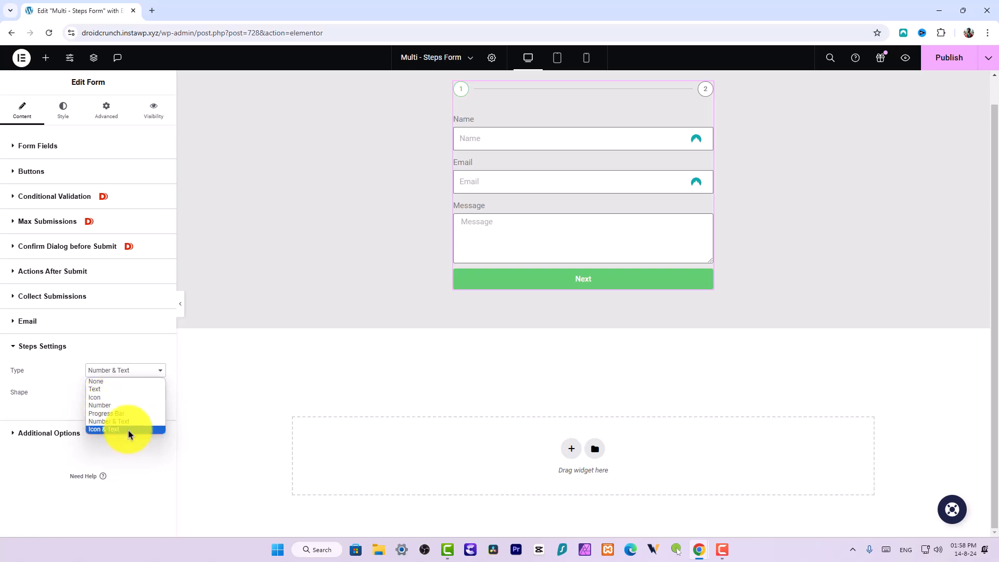
{"action": "left_click", "coordinate": [104, 415]}
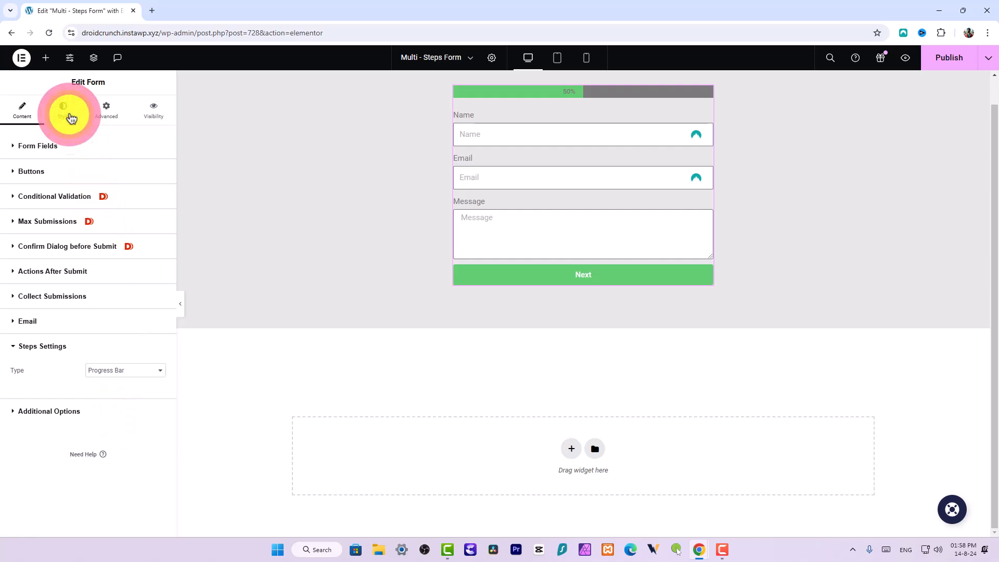
{"action": "left_click", "coordinate": [63, 107]}
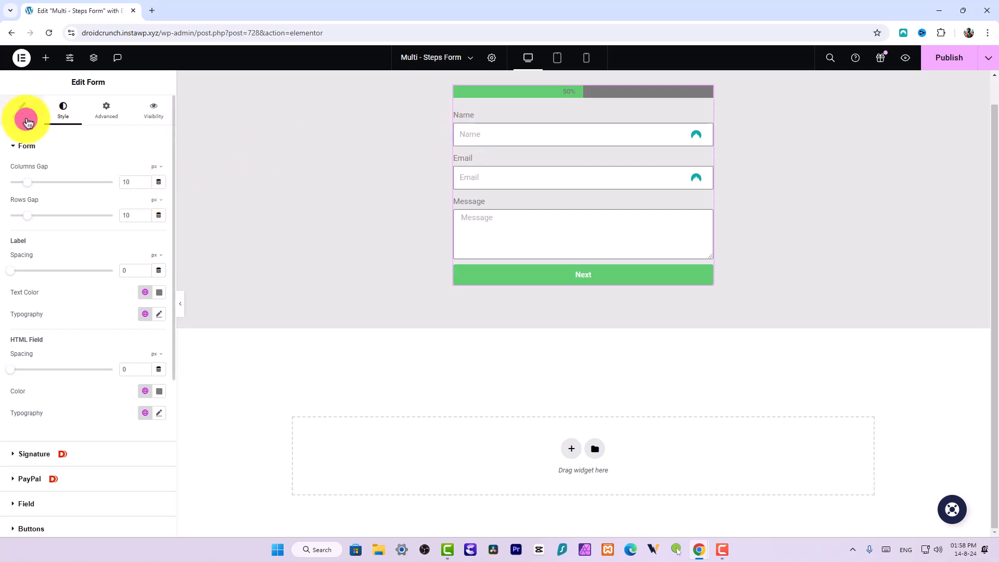
{"action": "left_click", "coordinate": [26, 120]}
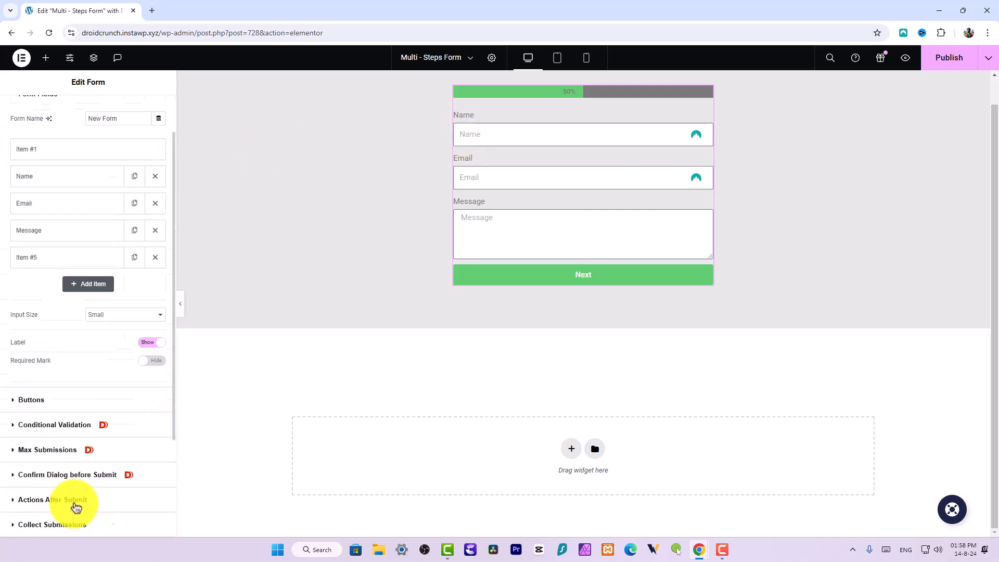
{"action": "scroll", "scroll_direction": "down", "scroll_amount": 3}
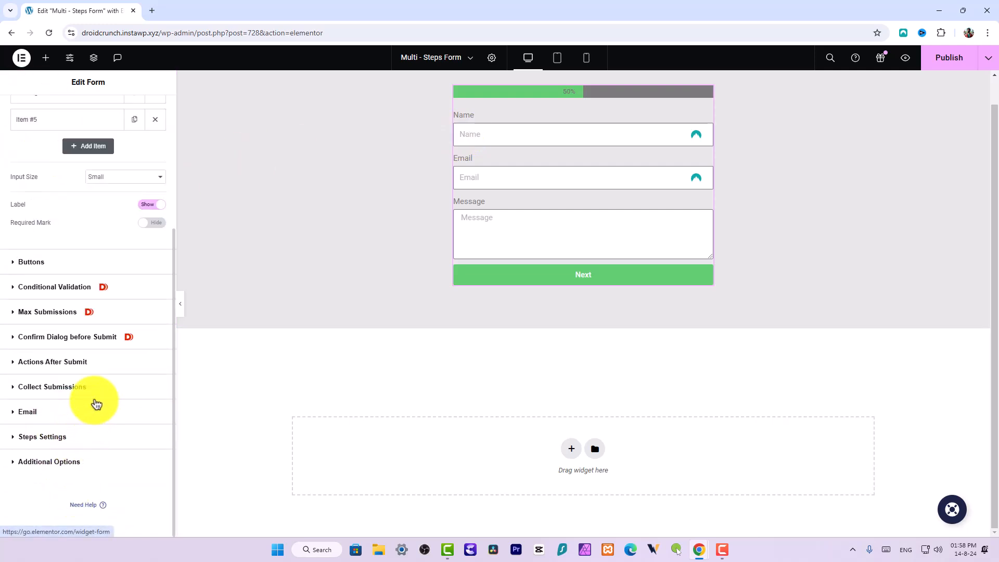
{"action": "left_click", "coordinate": [42, 437]}
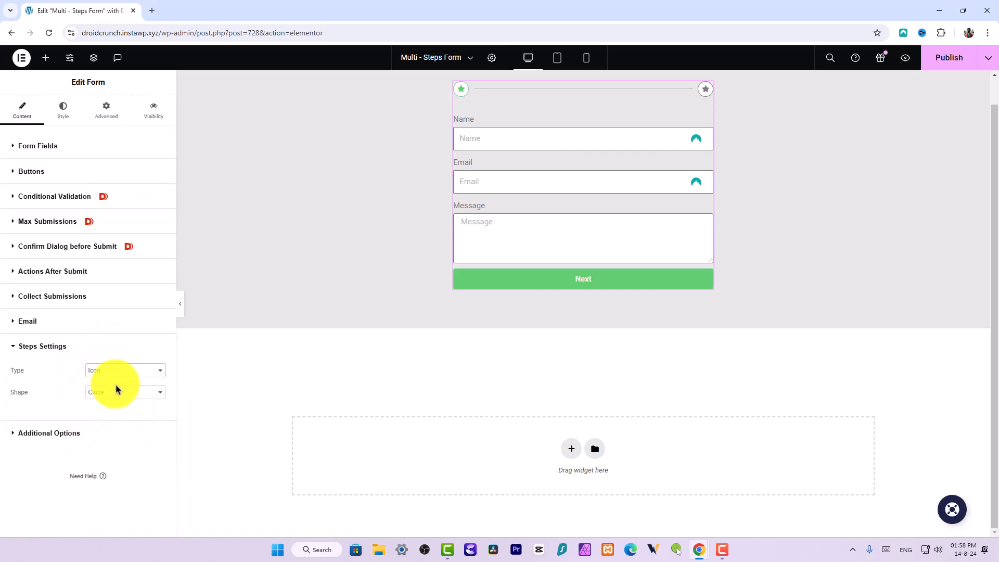
{"action": "left_click", "coordinate": [124, 370]}
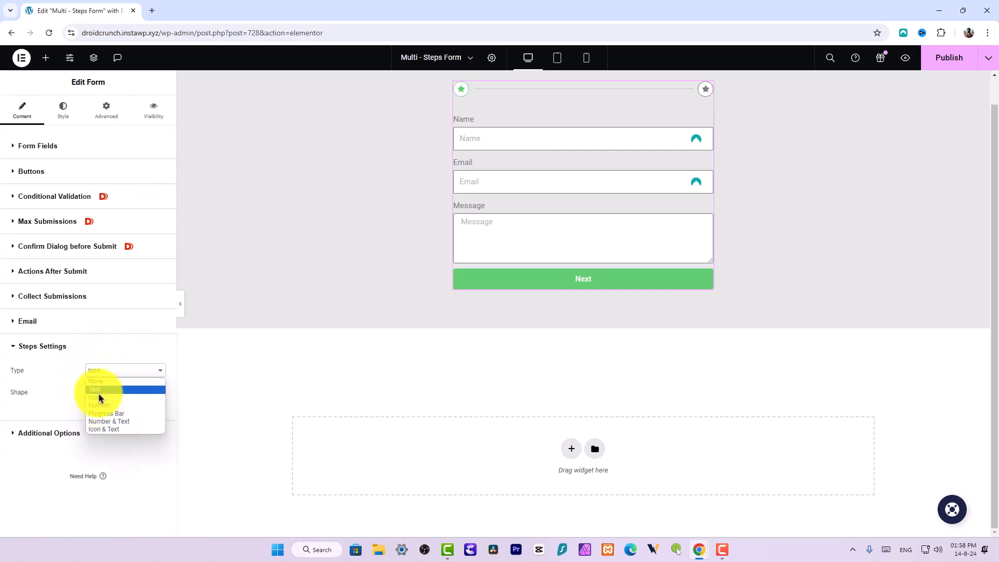
{"action": "left_click", "coordinate": [103, 429]}
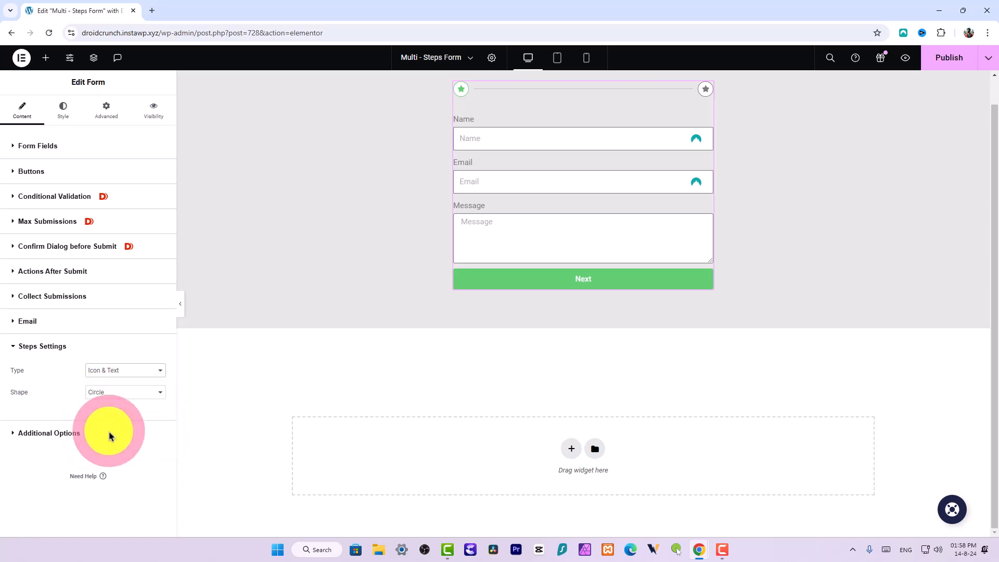
{"action": "left_click", "coordinate": [124, 370]}
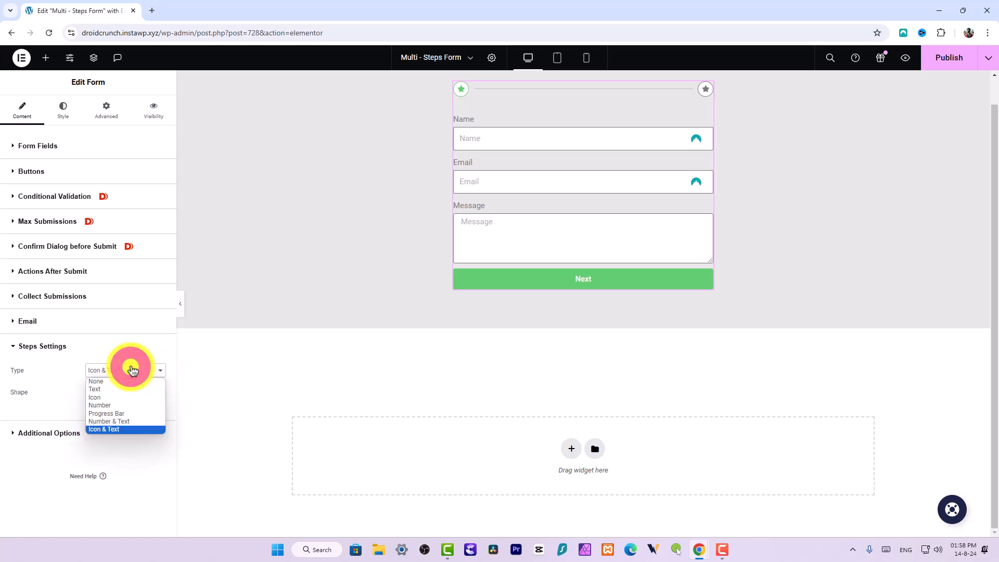
{"action": "left_click", "coordinate": [108, 421]}
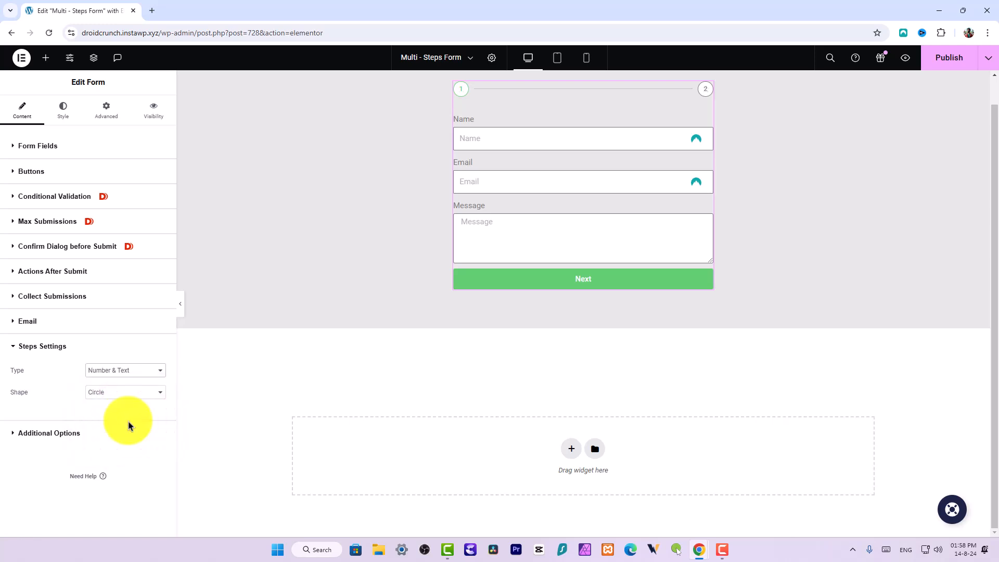
{"action": "mouse_move", "coordinate": [60, 330]}
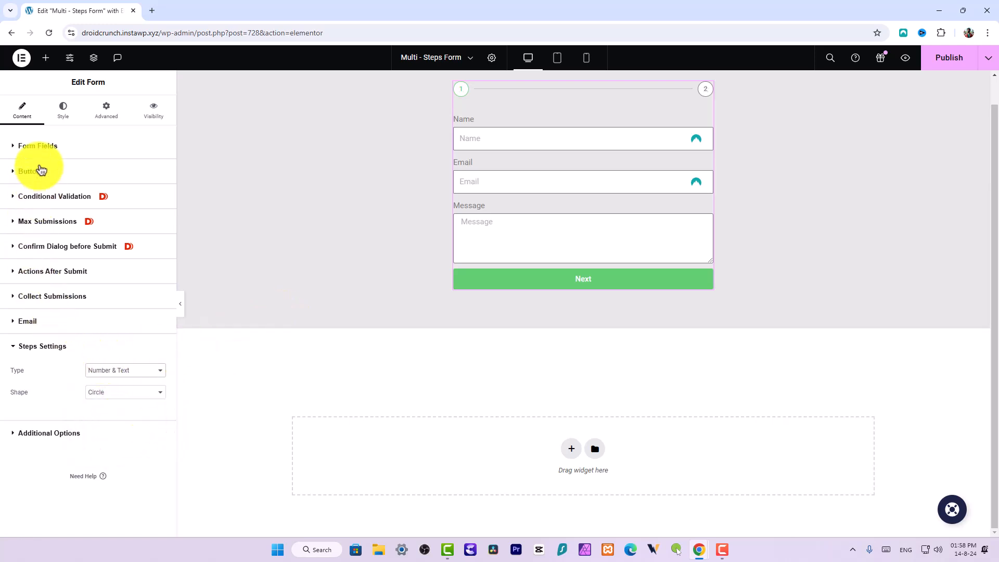
In Form Fields, label the step items 'Basic' and 'Billing'.
{"action": "left_click", "coordinate": [37, 145]}
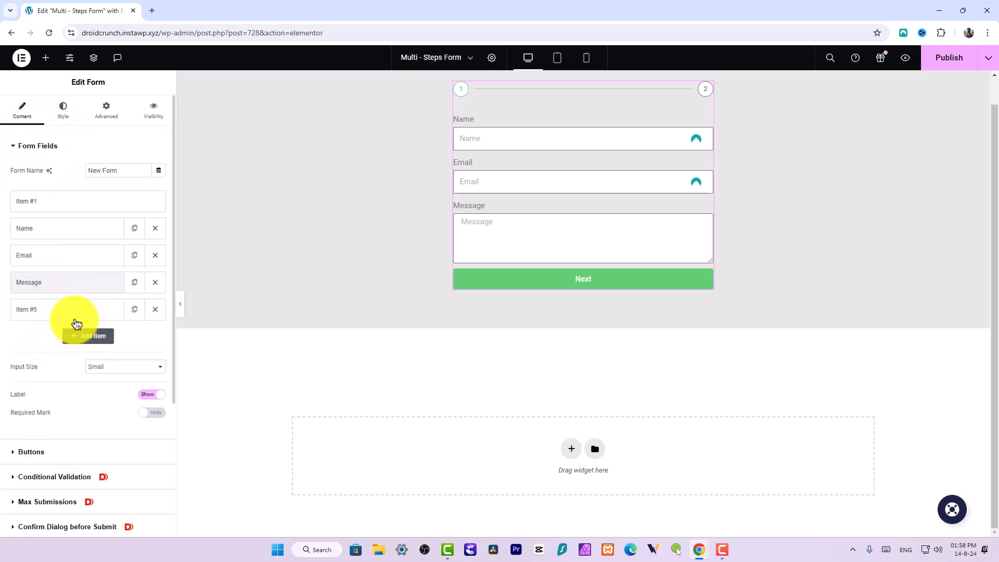
{"action": "left_click", "coordinate": [27, 309]}
{"action": "type", "text": "B"}
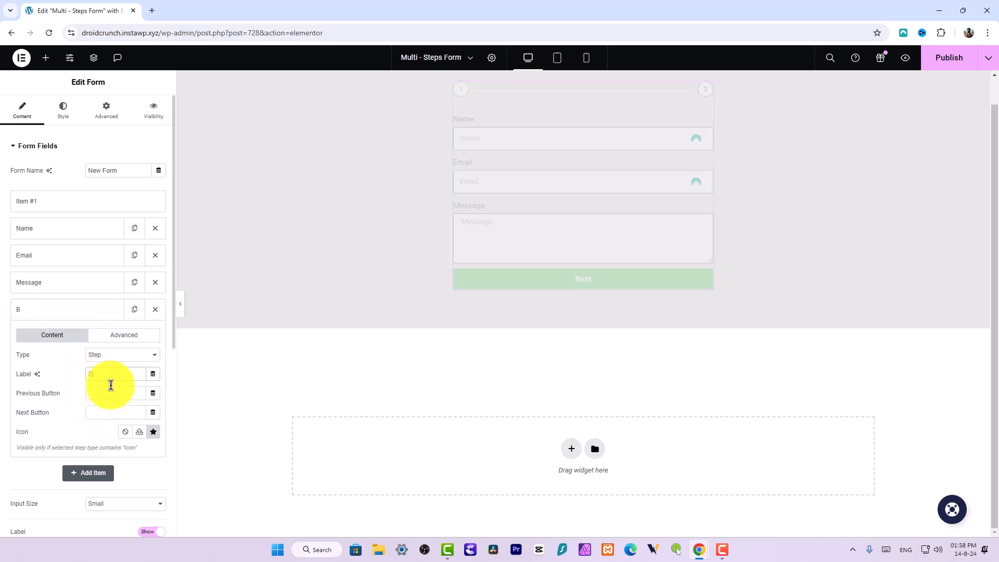
{"action": "type", "text": "asic"}
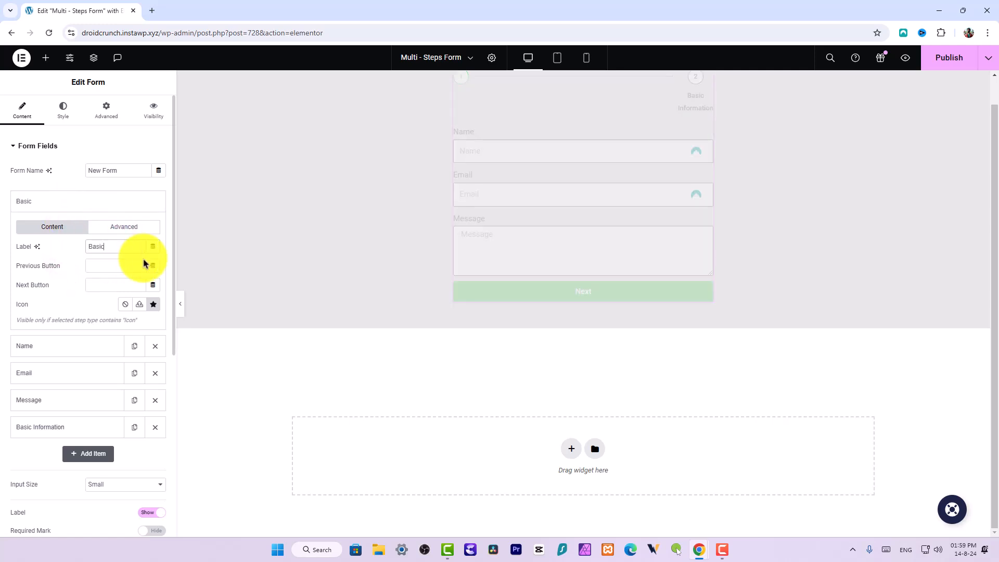
{"action": "left_click", "coordinate": [39, 427]}
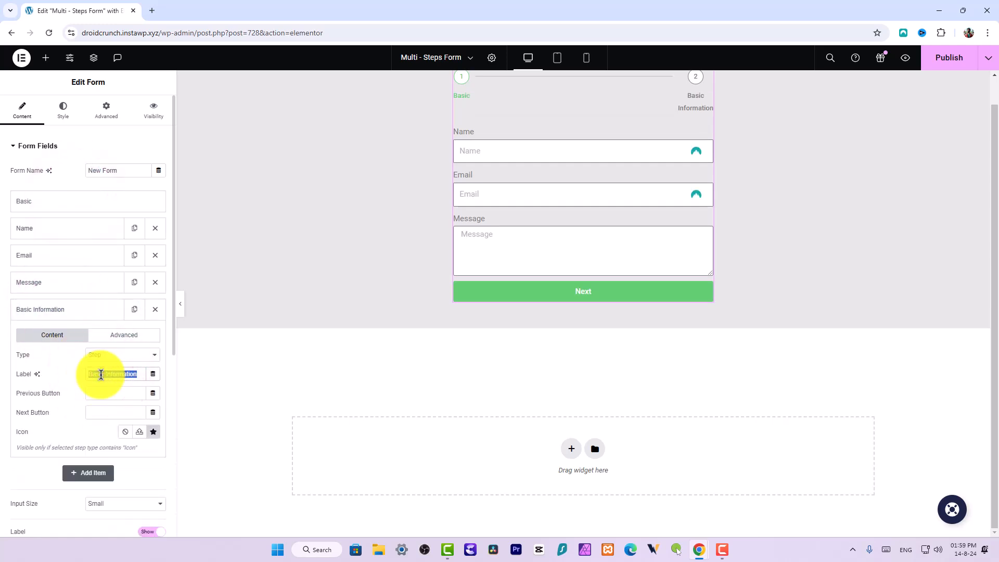
{"action": "type", "text": "Billing"}
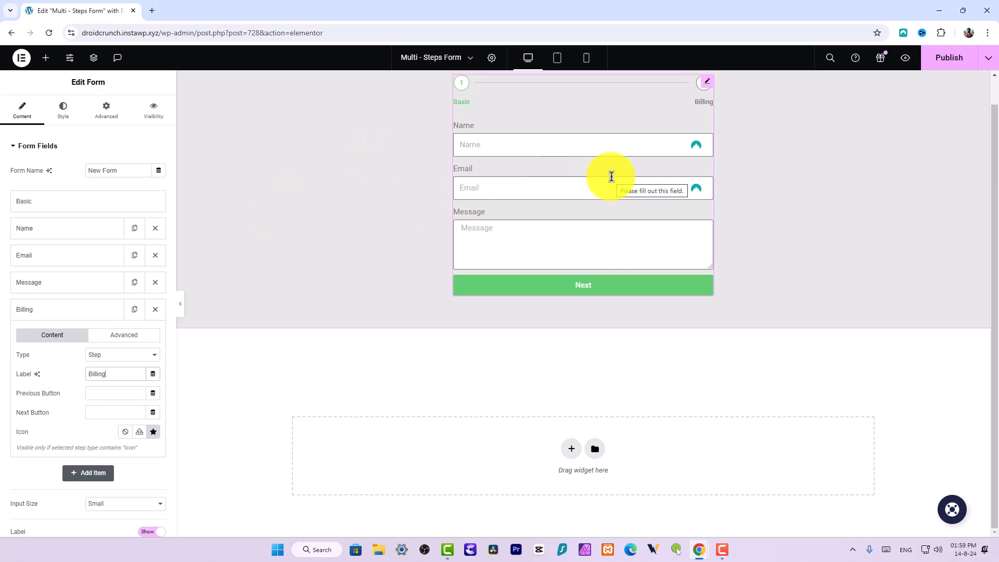
{"action": "mouse_move", "coordinate": [467, 106]}
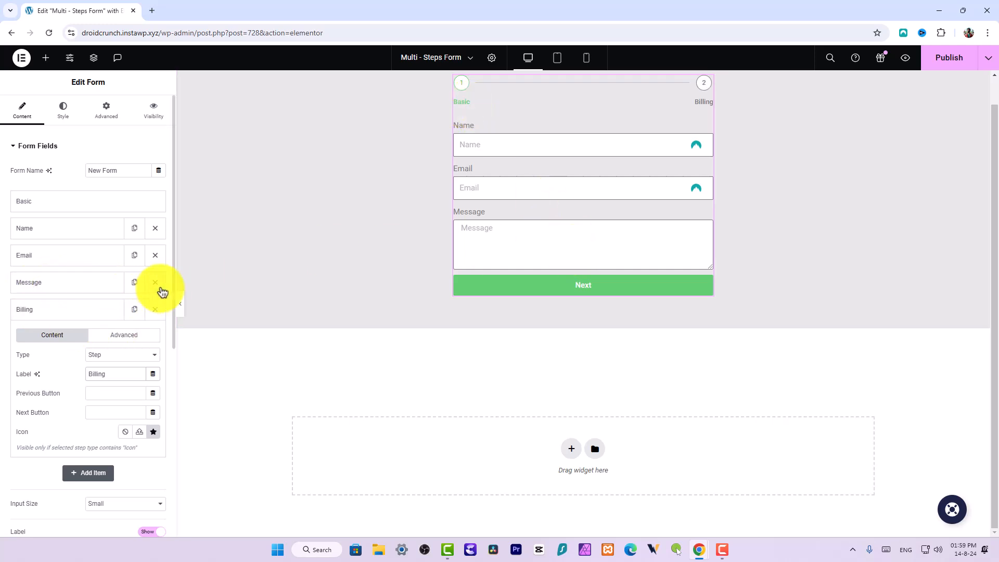
{"action": "mouse_move", "coordinate": [95, 292]}
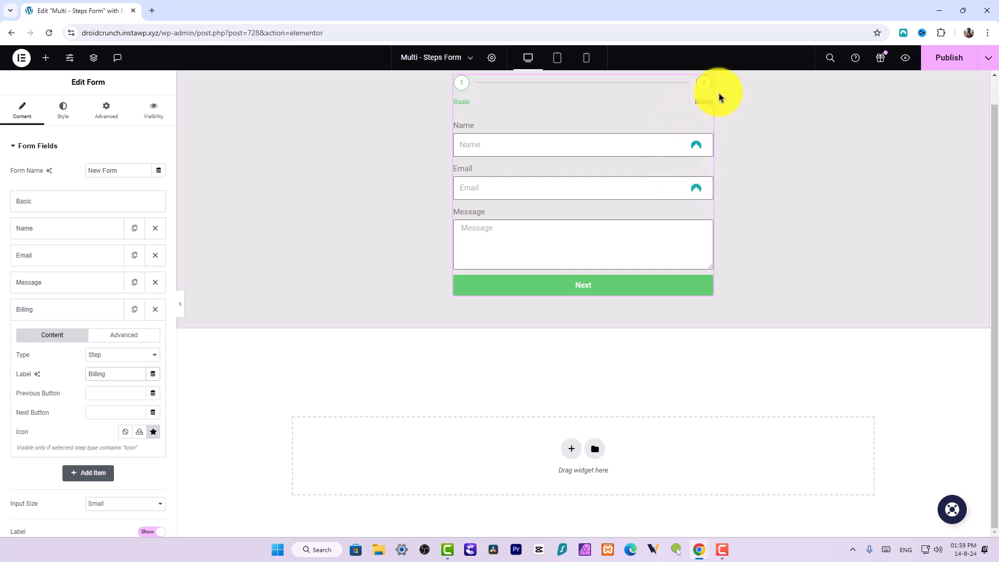
Select the form, collapse the Billing item and add a new Item #6.
{"action": "left_click", "coordinate": [561, 108]}
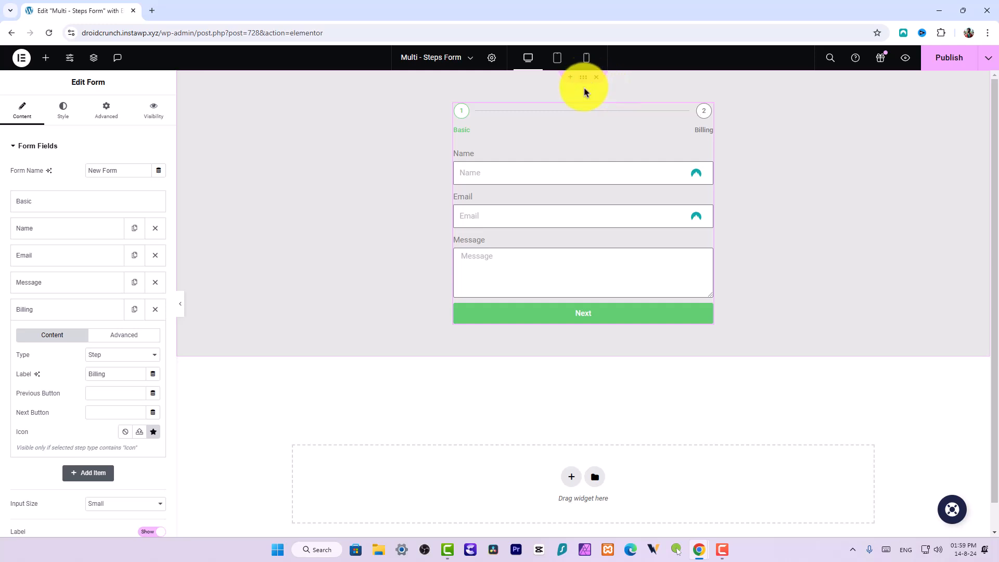
{"action": "mouse_move", "coordinate": [507, 139]}
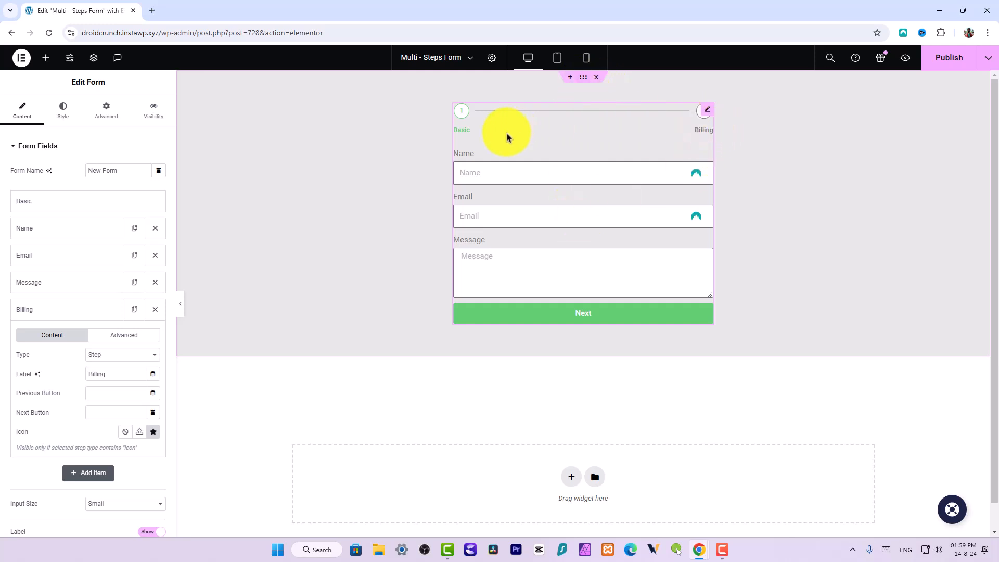
{"action": "mouse_move", "coordinate": [570, 204]}
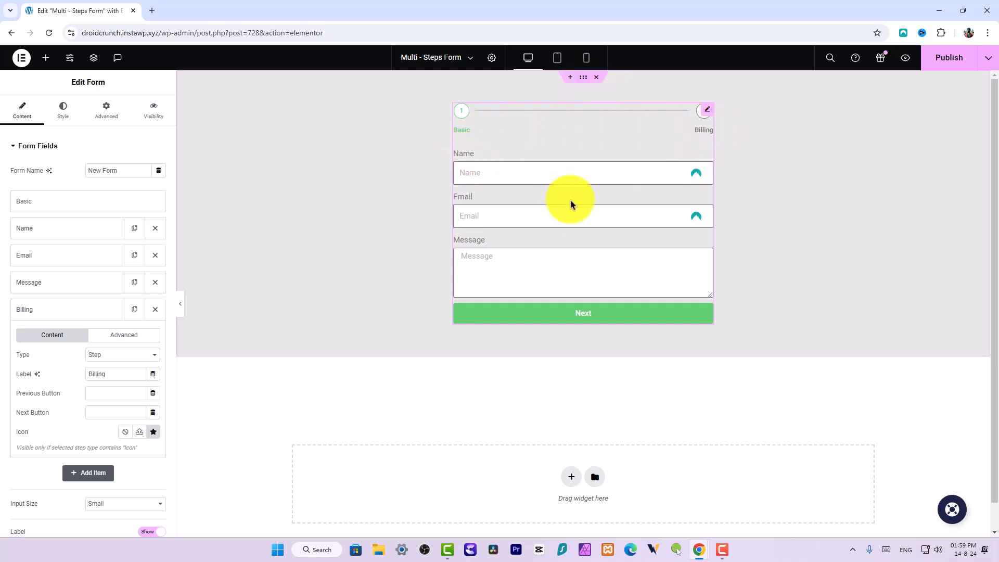
{"action": "mouse_move", "coordinate": [656, 139]}
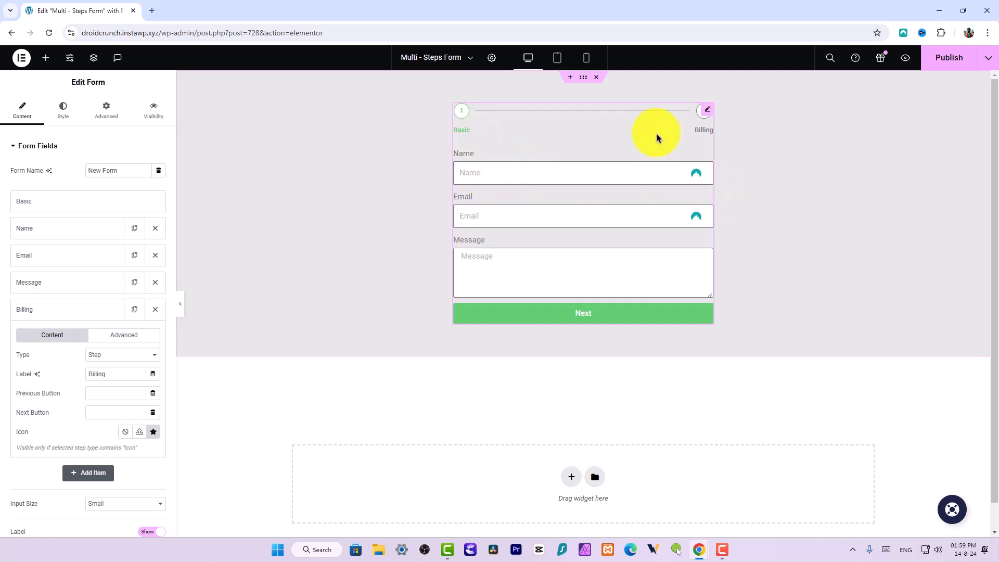
{"action": "mouse_move", "coordinate": [202, 201]}
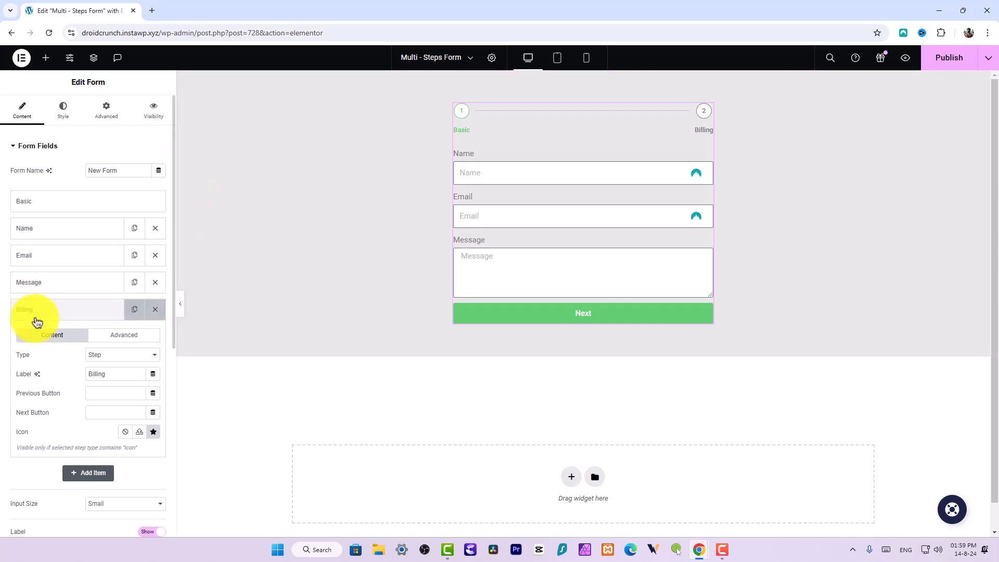
{"action": "left_click", "coordinate": [24, 309]}
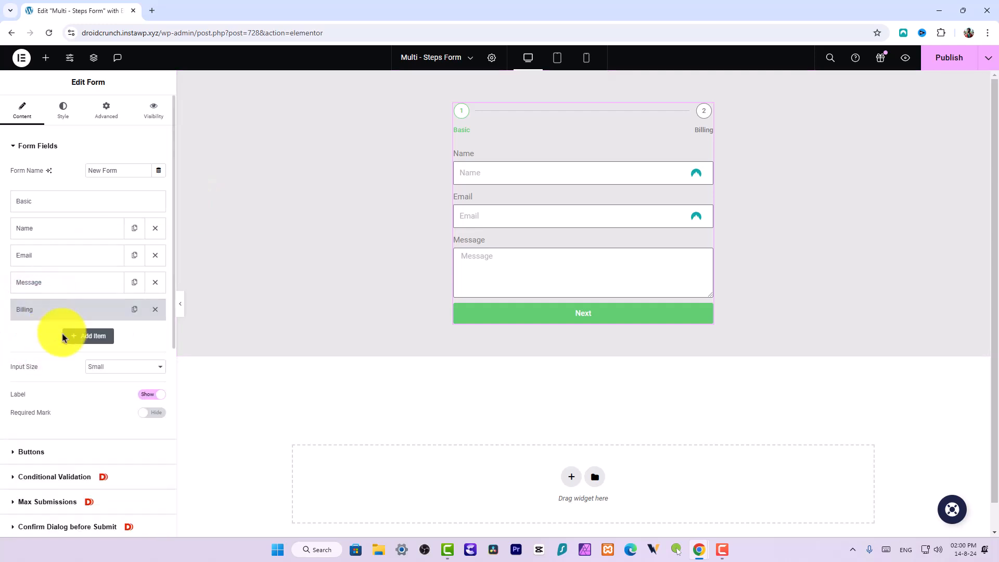
{"action": "left_click", "coordinate": [92, 336]}
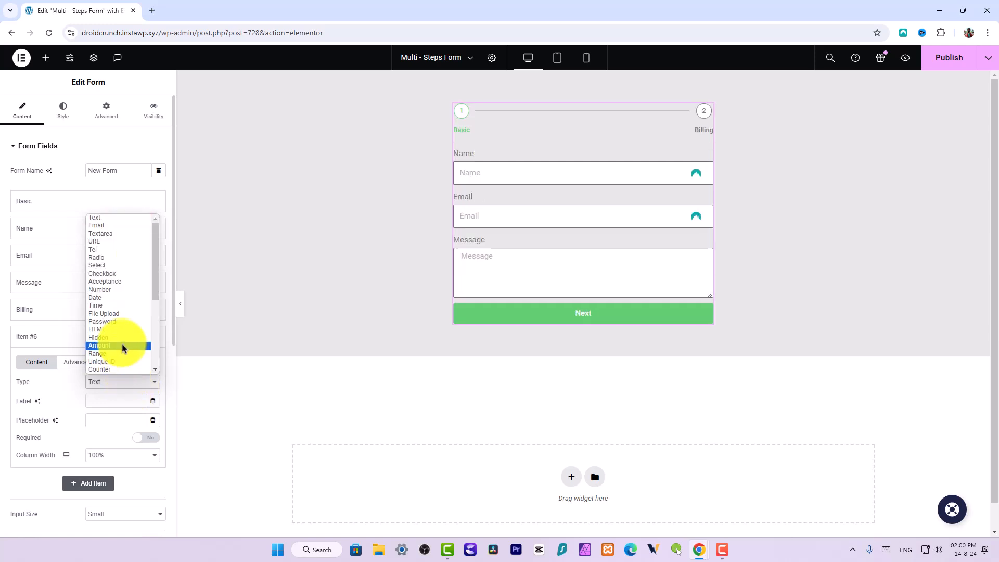
Make Item #6 Live HTML reading 'Hi {{ form.name }}, kindly submit the…'.
{"action": "scroll", "scroll_direction": "down", "scroll_amount": 3}
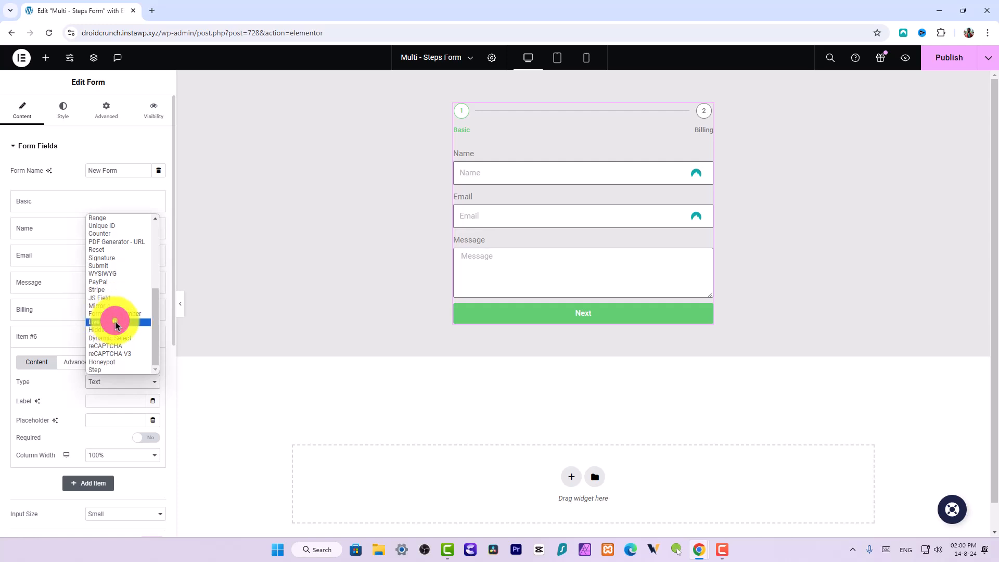
{"action": "left_click", "coordinate": [102, 322]}
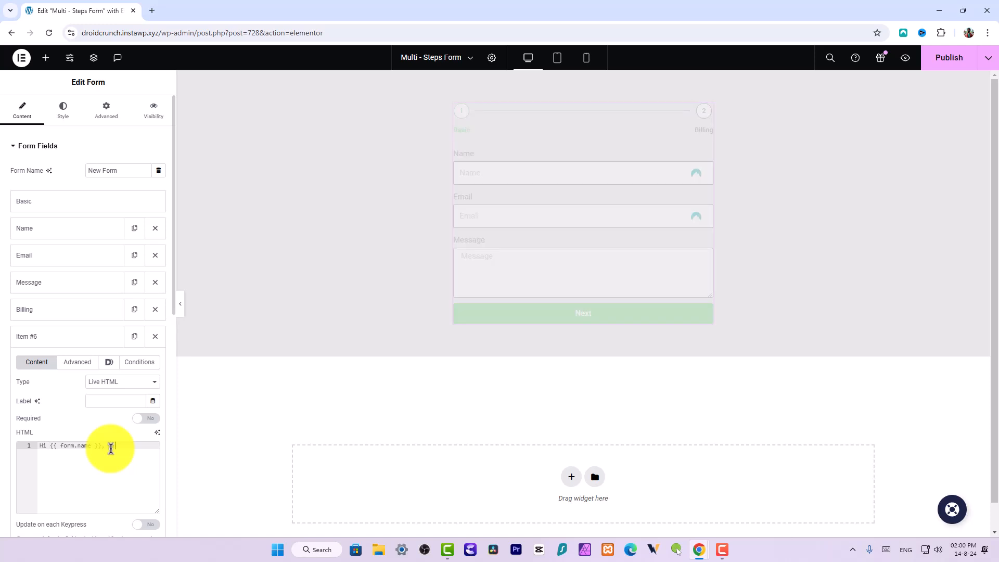
{"action": "type", "text": ", kindly"}
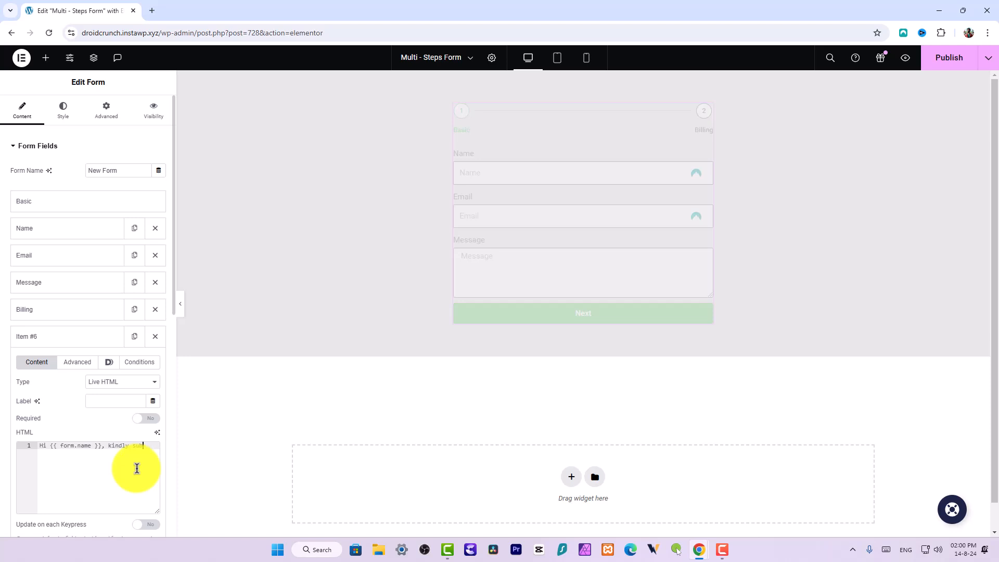
{"action": "type", "text": "submit the"}
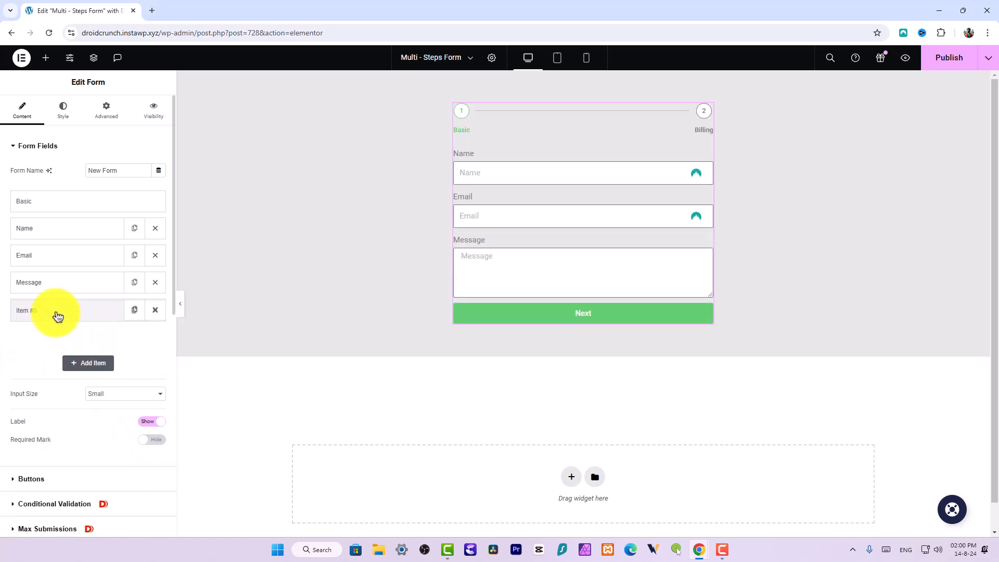
Check that the Live HTML item sits below the Billing step in Form Fields.
{"action": "left_click", "coordinate": [88, 363]}
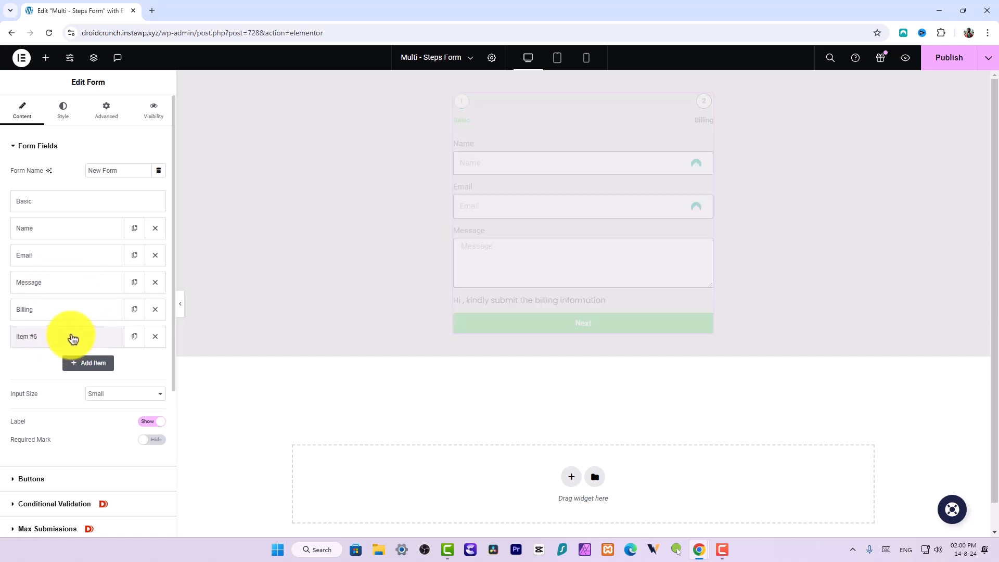
{"action": "mouse_move", "coordinate": [80, 321]}
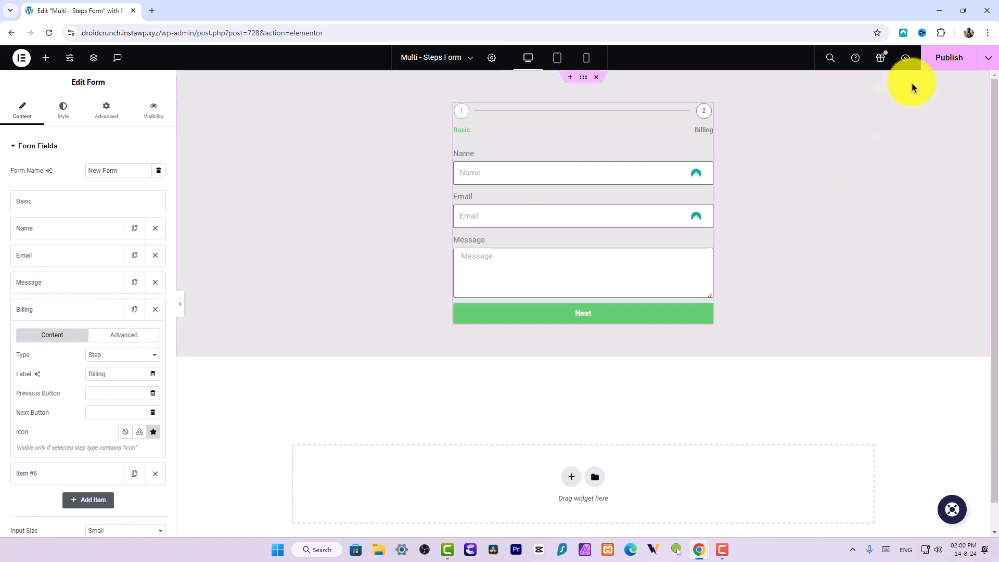
{"action": "mouse_move", "coordinate": [844, 130]}
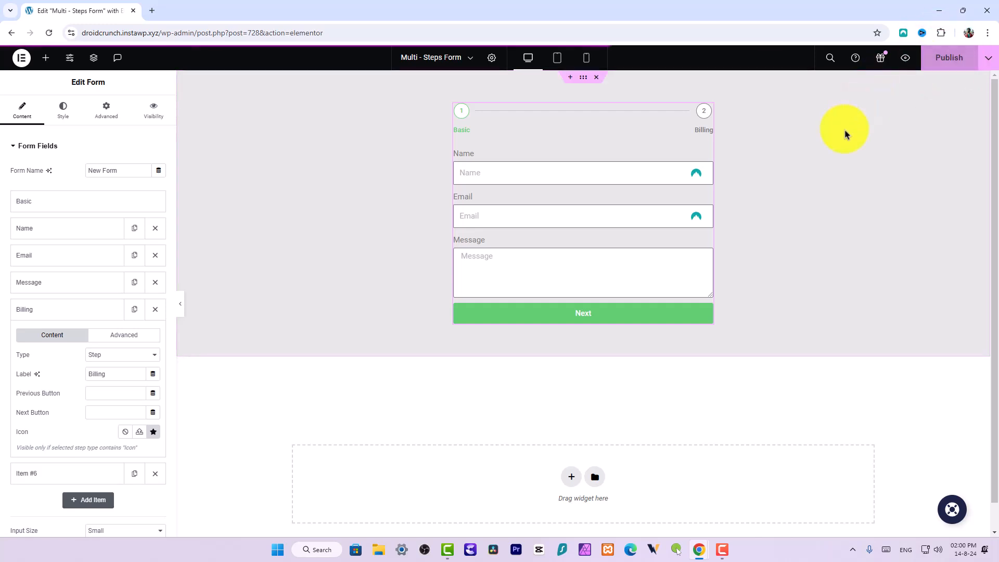
{"action": "mouse_move", "coordinate": [108, 274]}
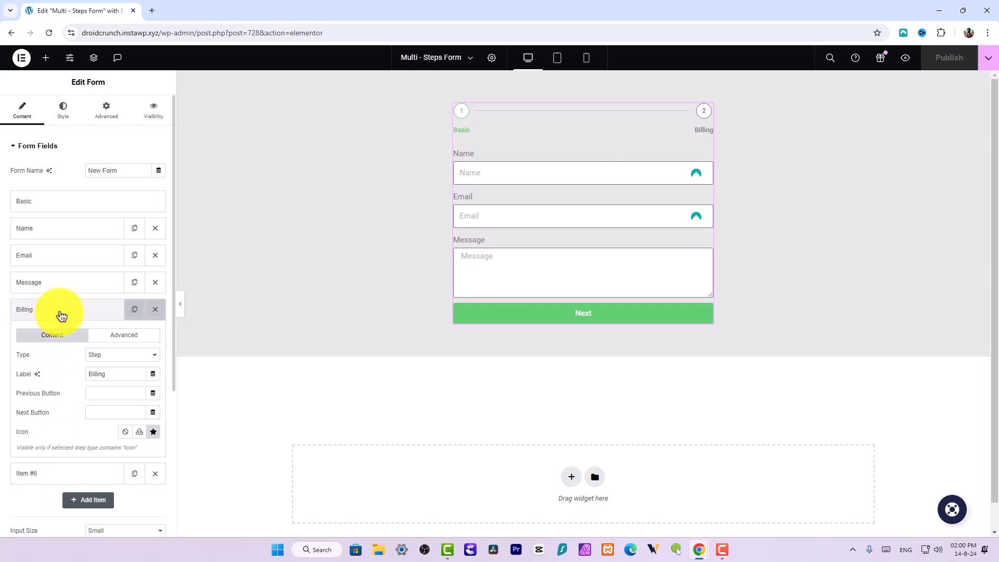
{"action": "mouse_move", "coordinate": [117, 362]}
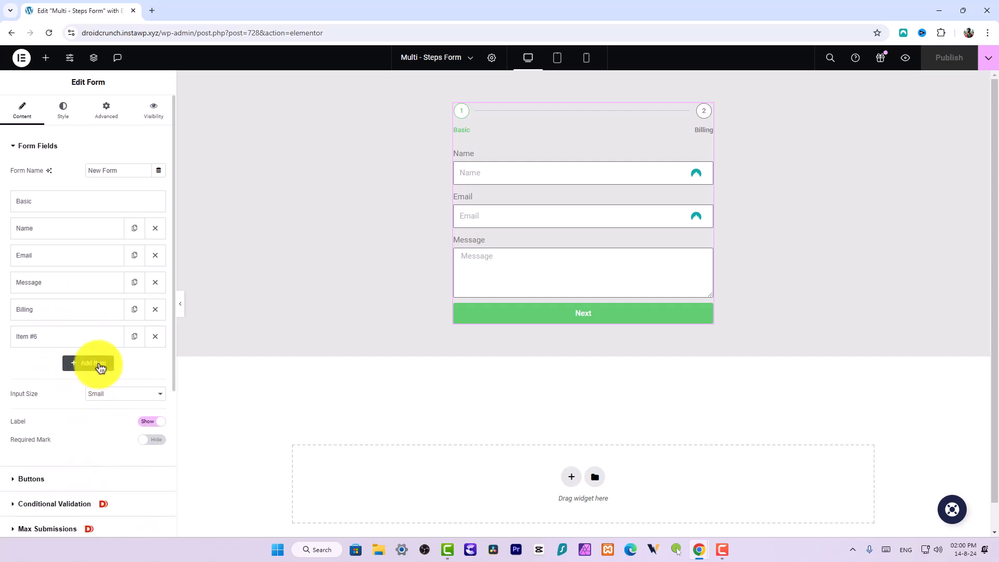
Label Item #7 'Address', publish, and preview the form with Name autofilled.
{"action": "left_click", "coordinate": [88, 364]}
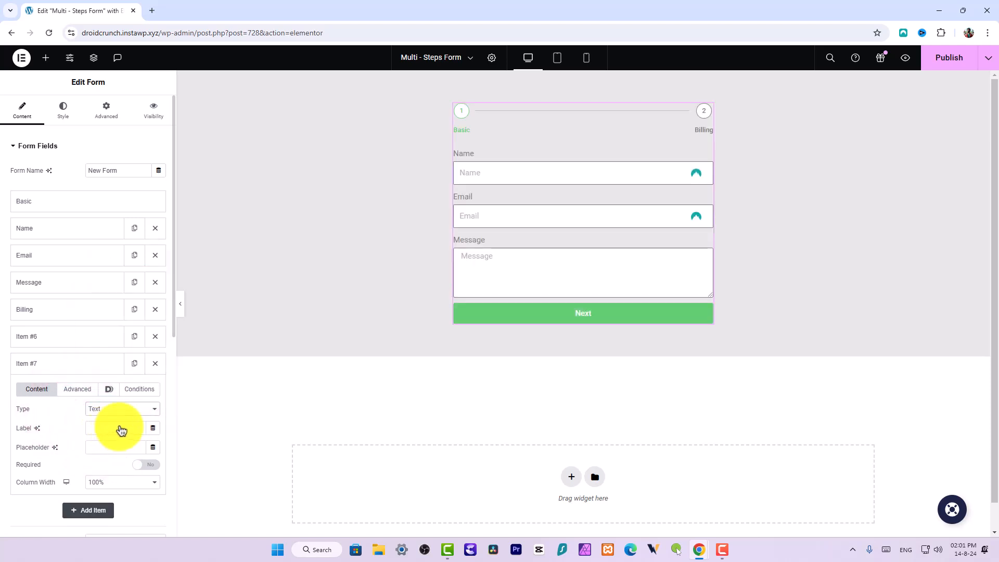
{"action": "mouse_move", "coordinate": [103, 435]}
{"action": "type", "text": "Address"}
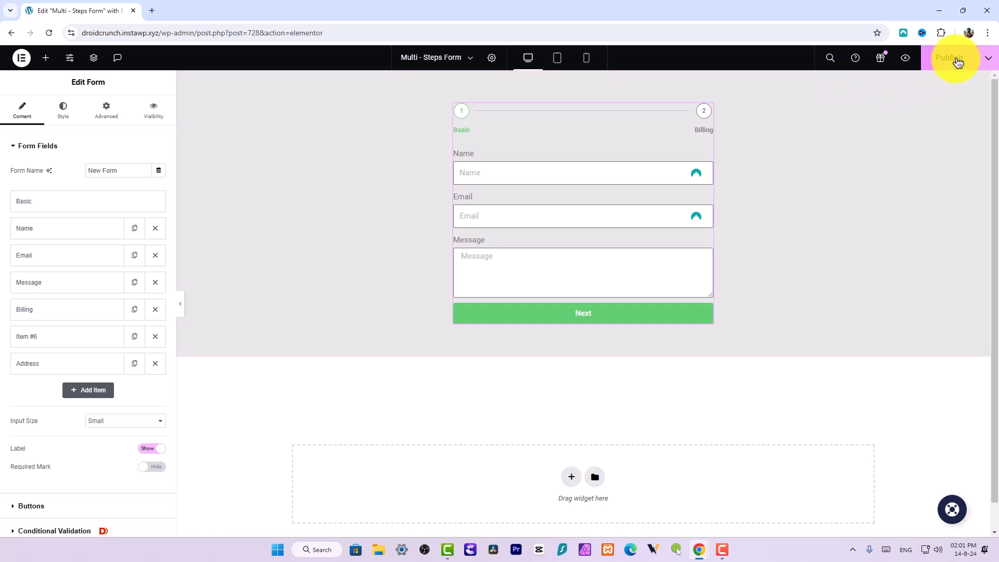
{"action": "mouse_move", "coordinate": [881, 129]}
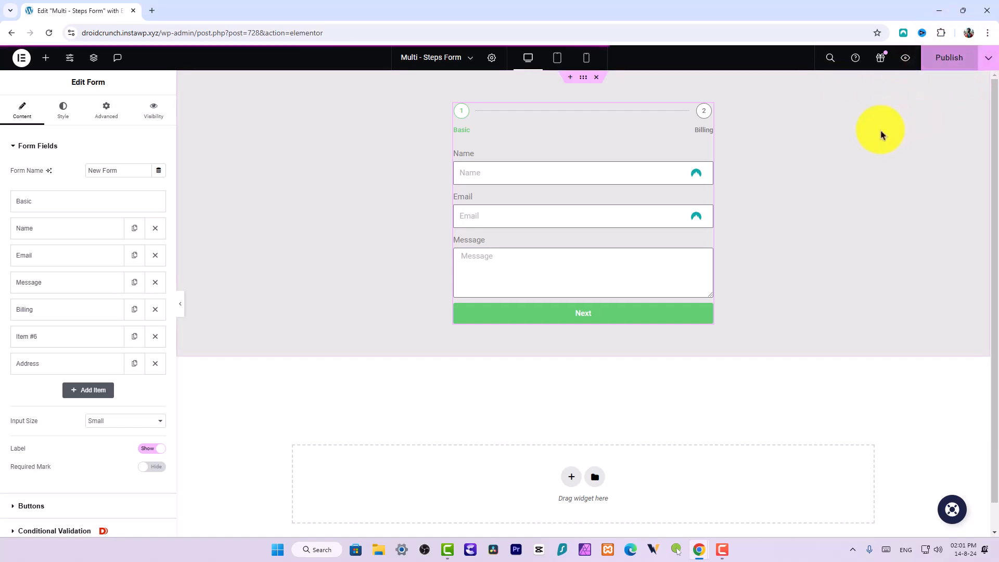
{"action": "left_click", "coordinate": [904, 58]}
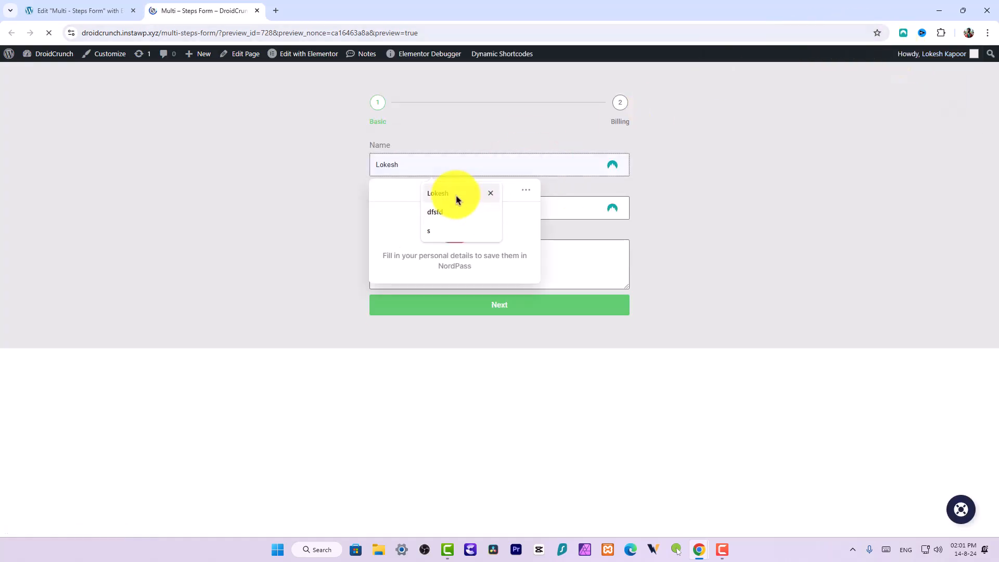
{"action": "left_click", "coordinate": [499, 304]}
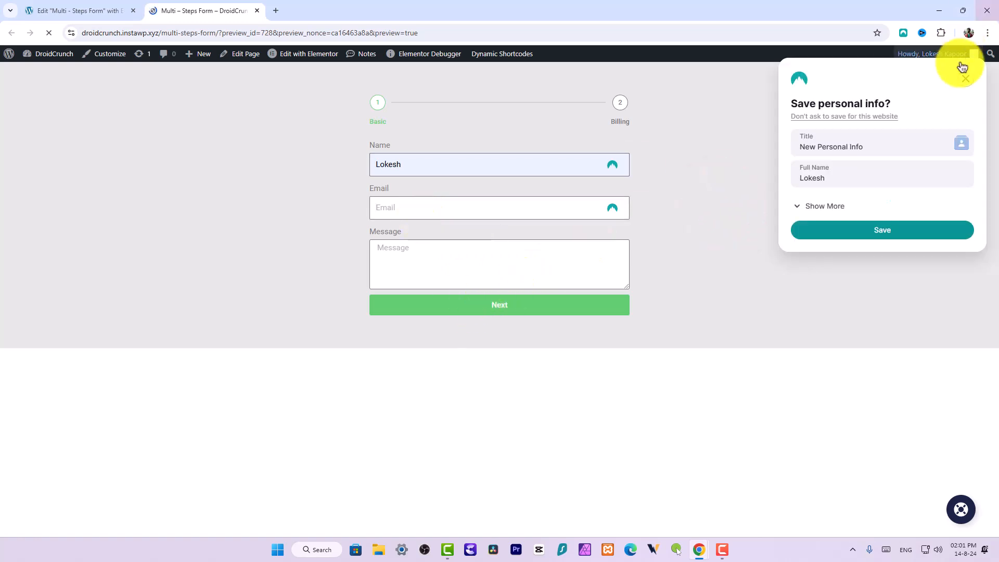
{"action": "left_click", "coordinate": [74, 10]}
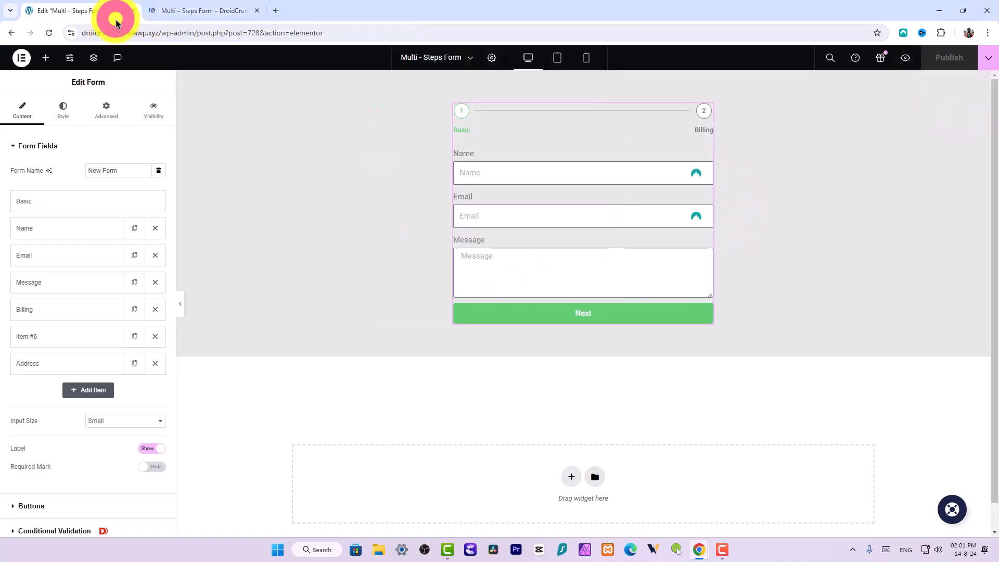
Delete the Email item from Form Fields, leaving Name and Message.
{"action": "left_click", "coordinate": [155, 255]}
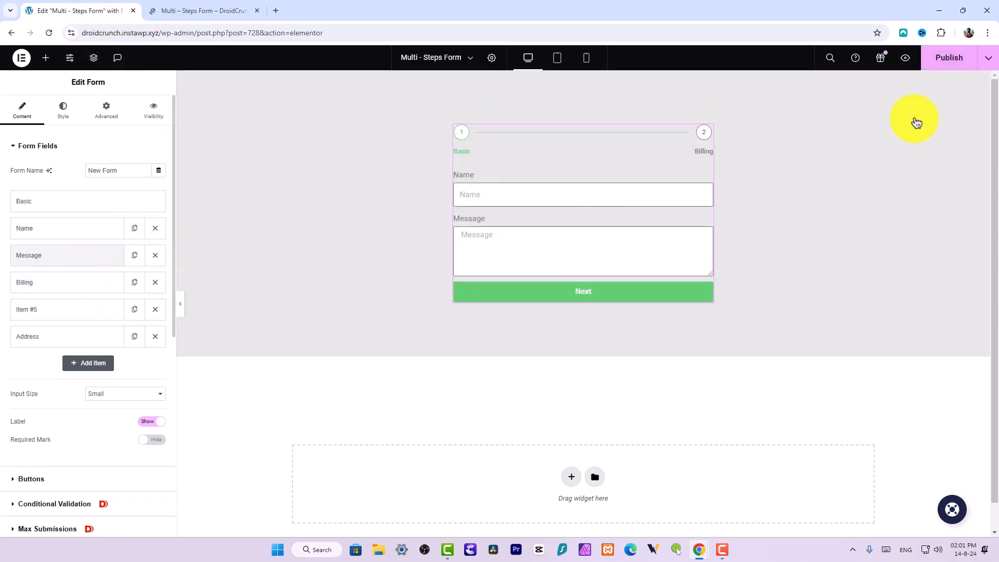
{"action": "mouse_move", "coordinate": [928, 97]}
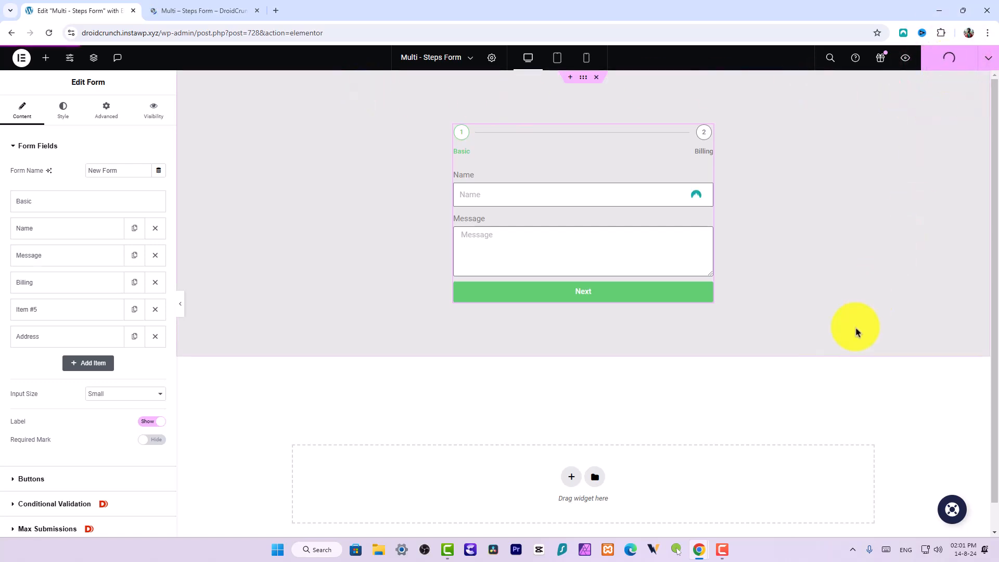
{"action": "mouse_move", "coordinate": [328, 102]}
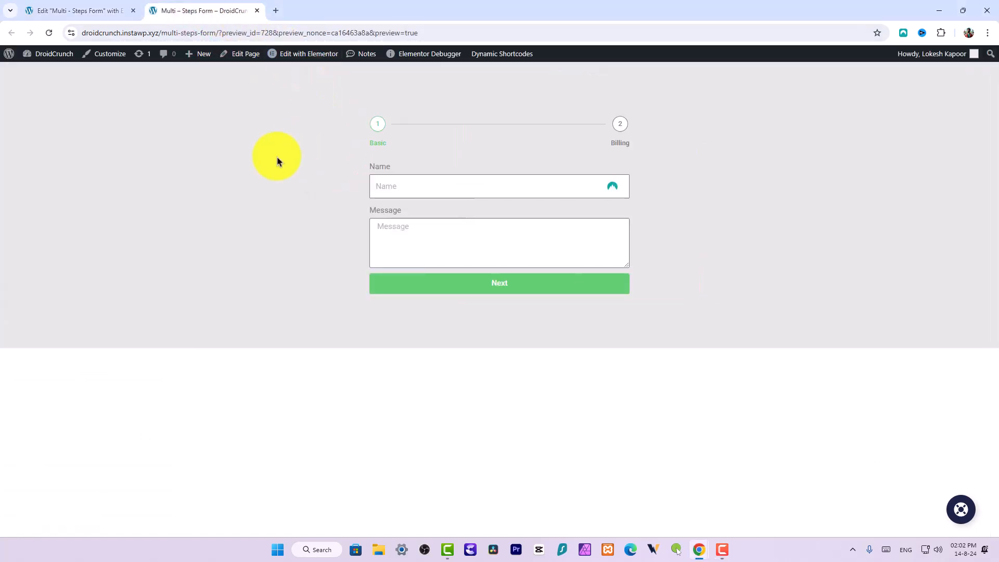
In the preview, go to Billing, back to Basic, Billing again, then return to the editor.
{"action": "left_click", "coordinate": [499, 185]}
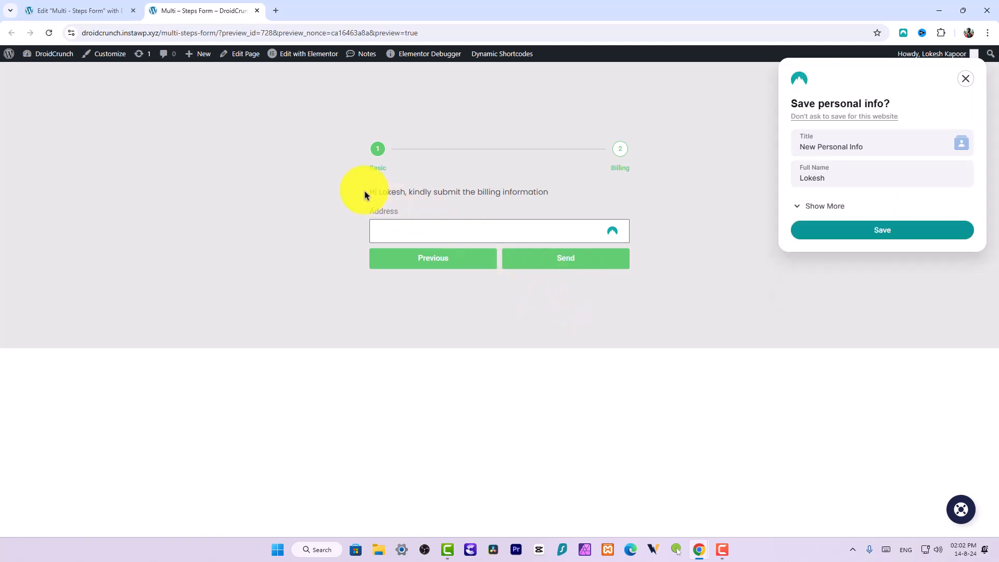
{"action": "mouse_move", "coordinate": [535, 196]}
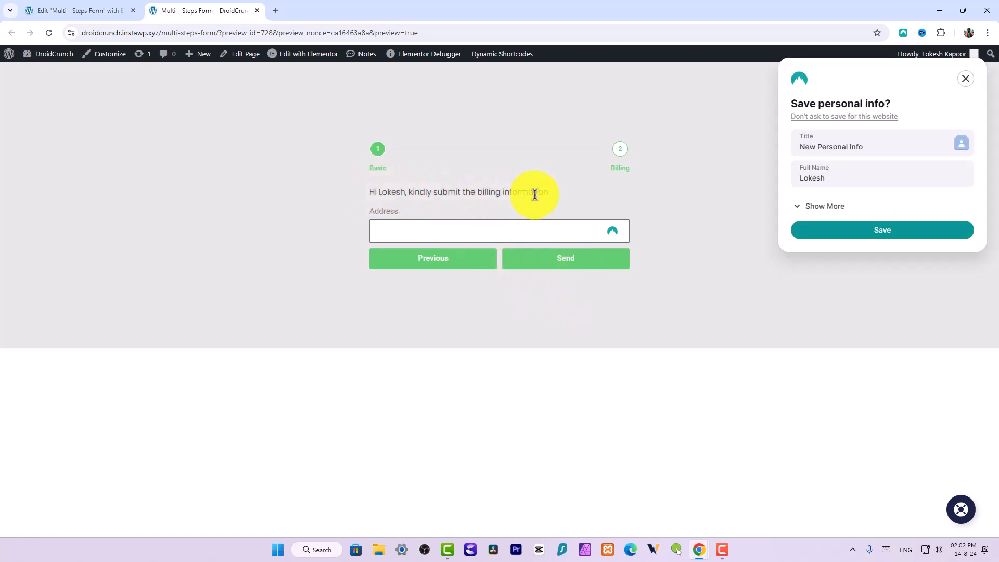
{"action": "left_click", "coordinate": [499, 230]}
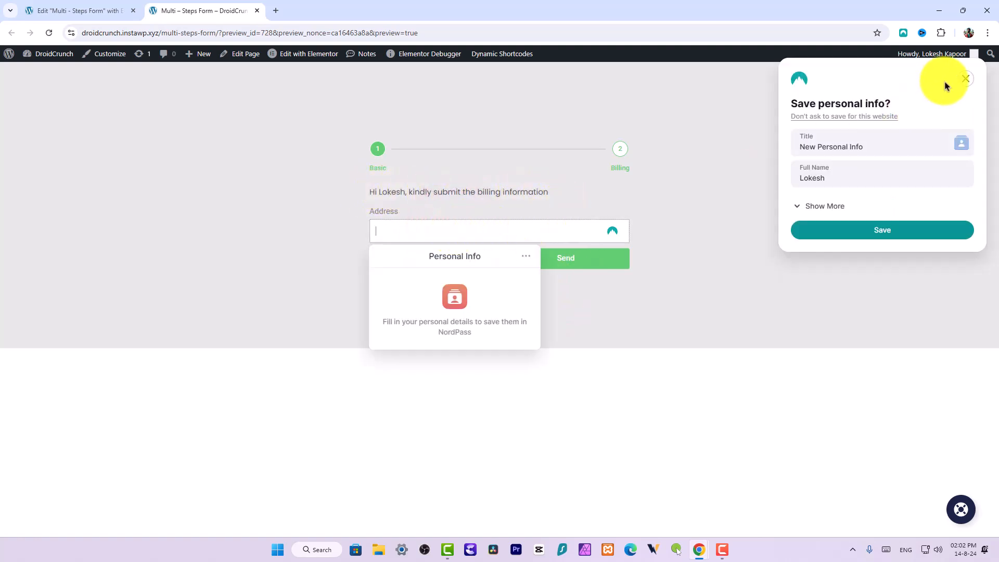
{"action": "left_click", "coordinate": [966, 79]}
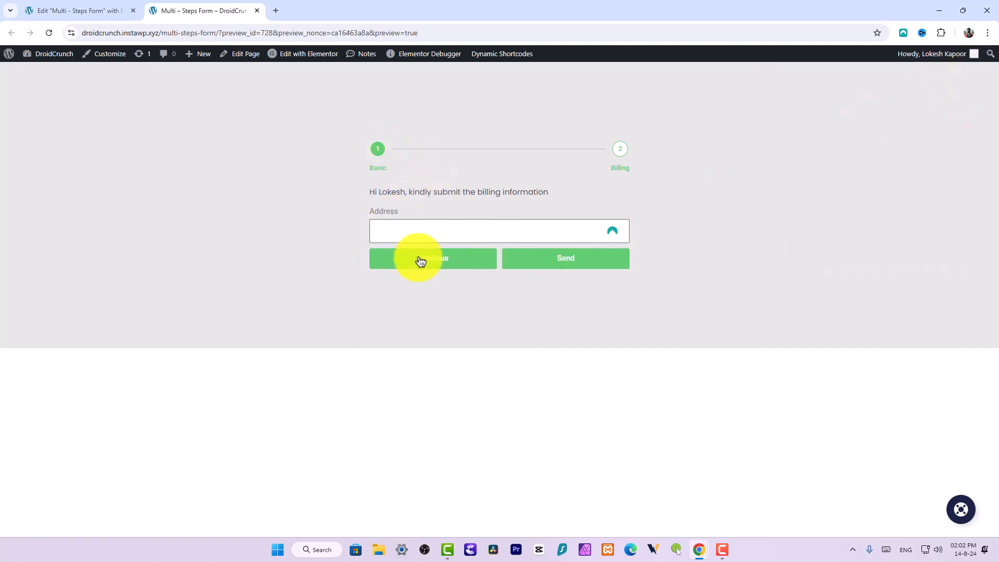
{"action": "left_click", "coordinate": [433, 258]}
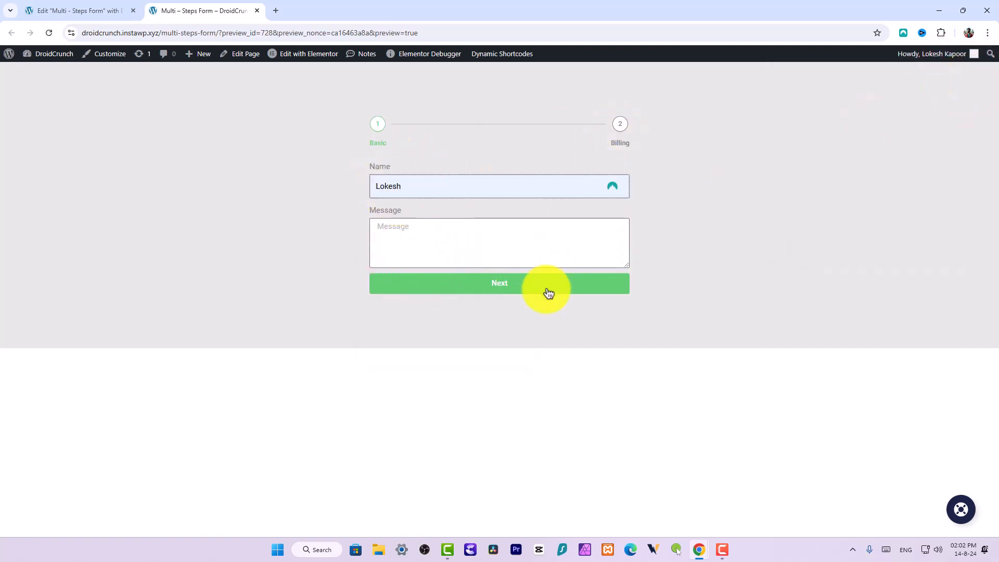
{"action": "left_click", "coordinate": [499, 283]}
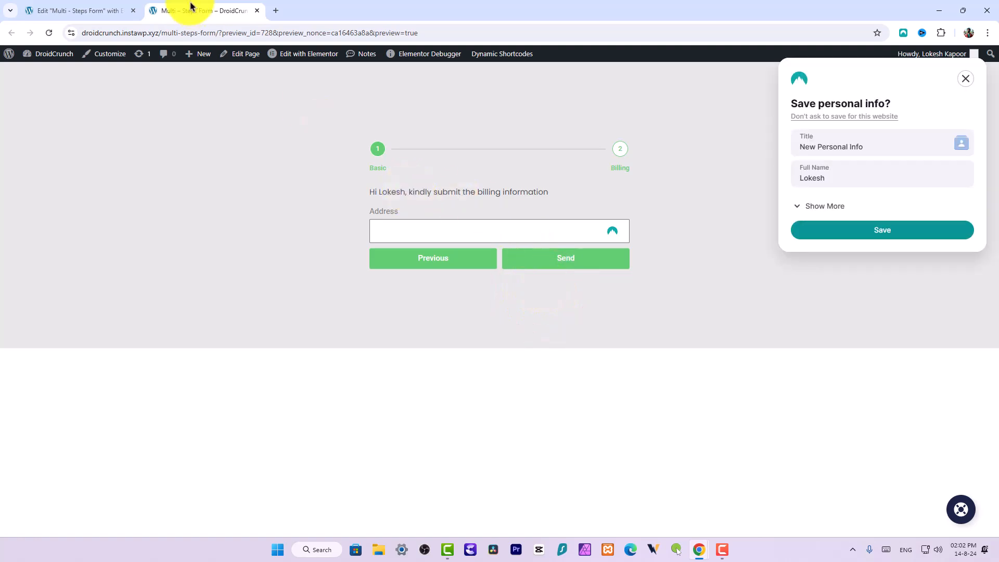
{"action": "left_click", "coordinate": [76, 11]}
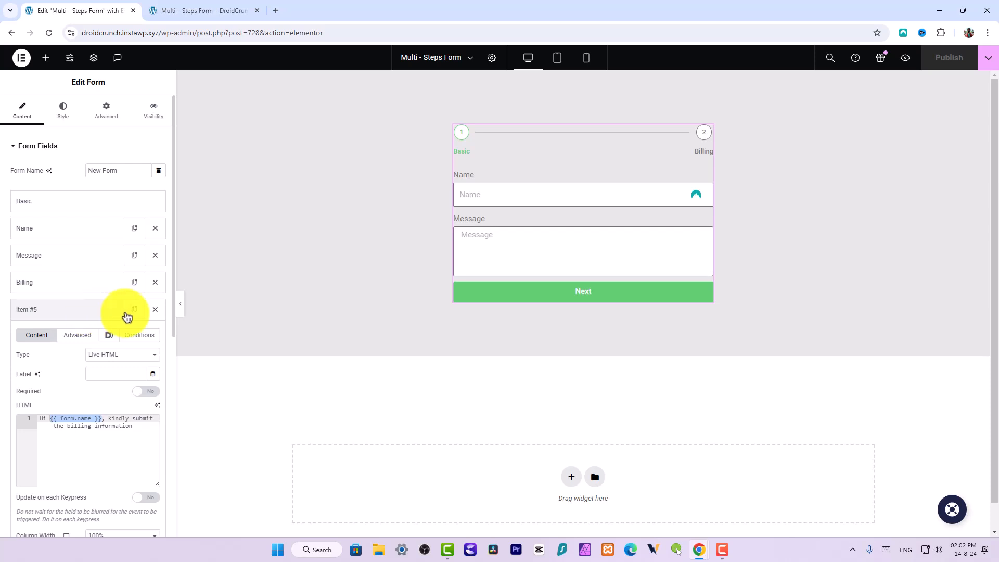
{"action": "scroll", "scroll_direction": "down", "scroll_amount": 3}
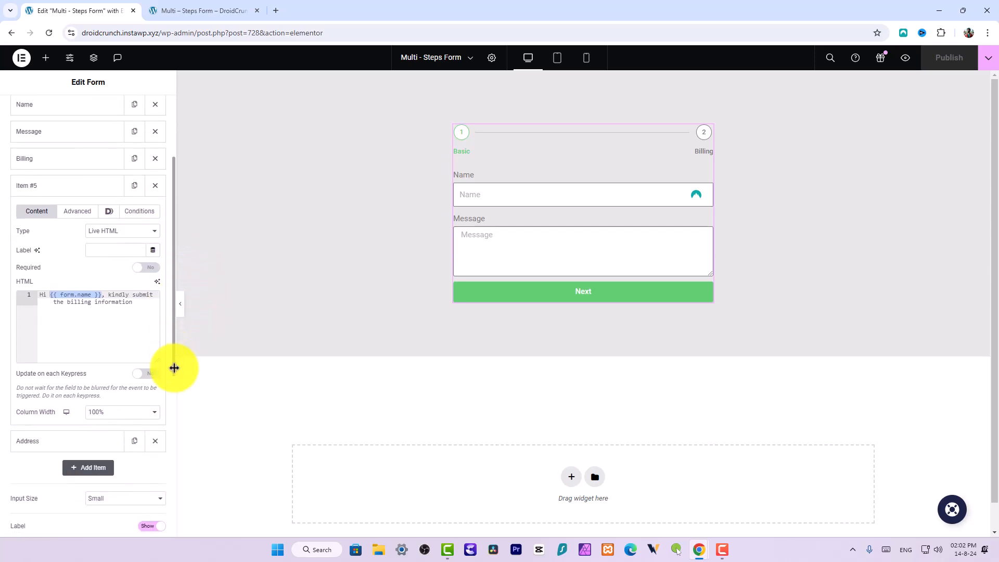
{"action": "scroll", "scroll_direction": "down", "scroll_amount": 3}
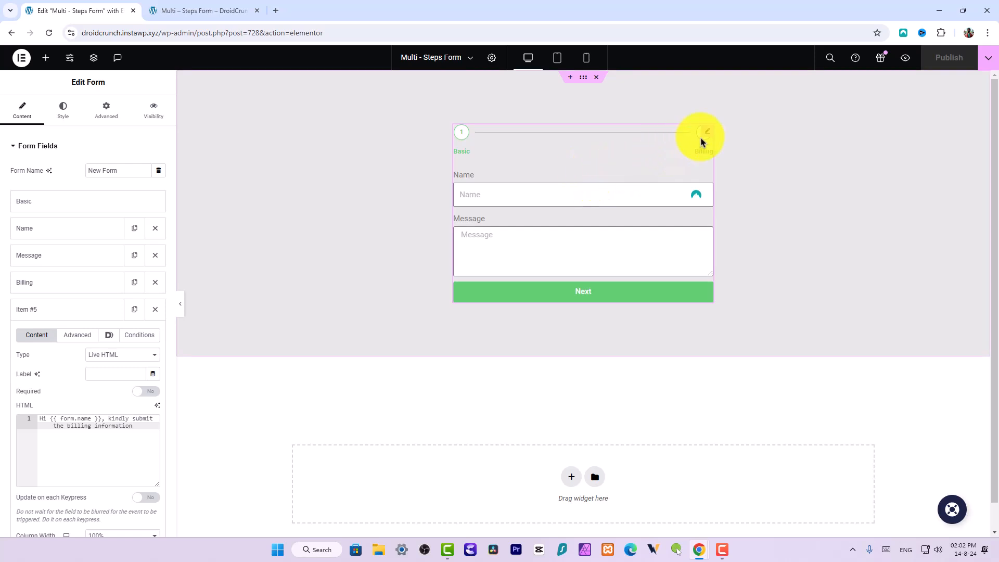
{"action": "mouse_move", "coordinate": [726, 144]}
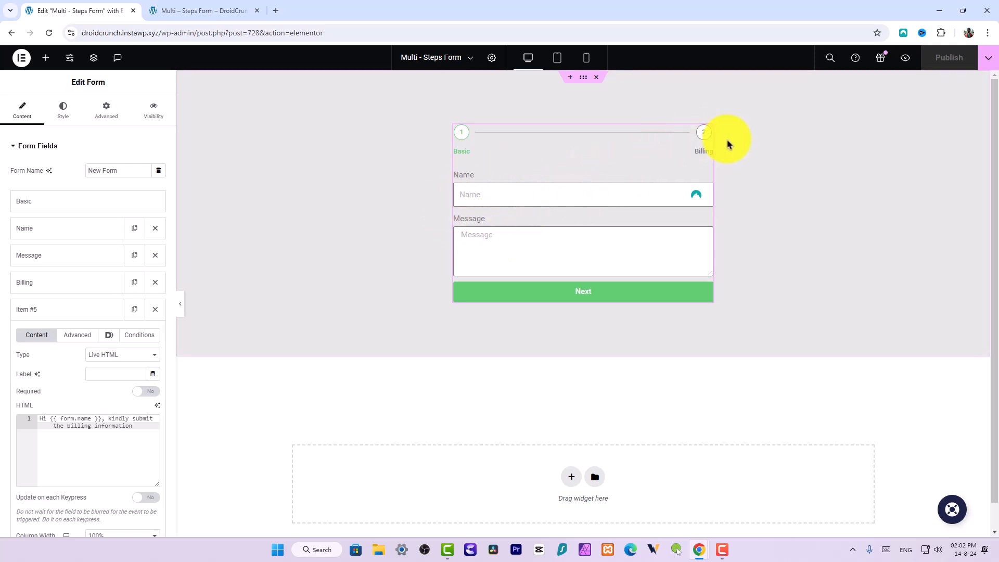
{"action": "scroll", "scroll_direction": "down", "scroll_amount": 3}
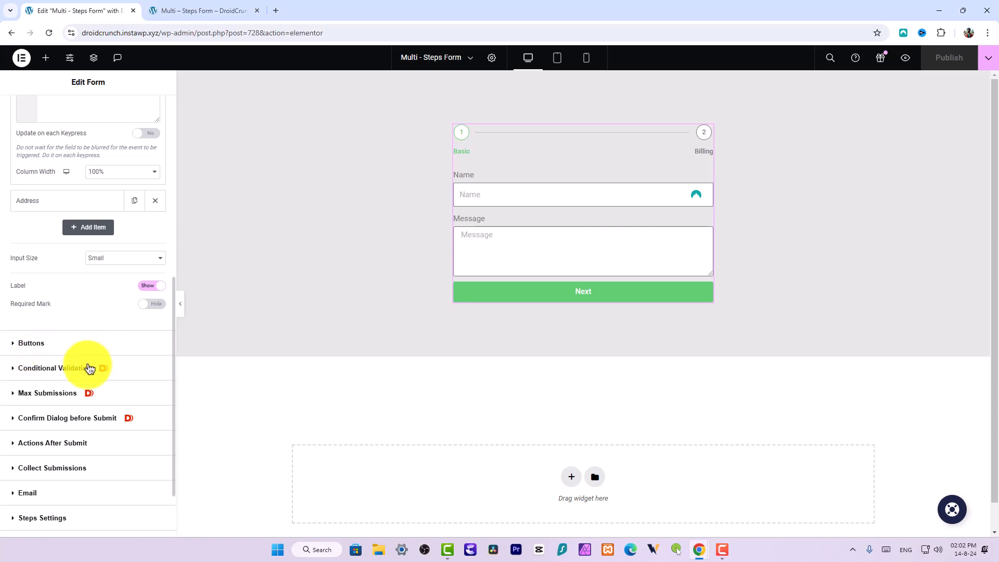
{"action": "mouse_move", "coordinate": [115, 298]}
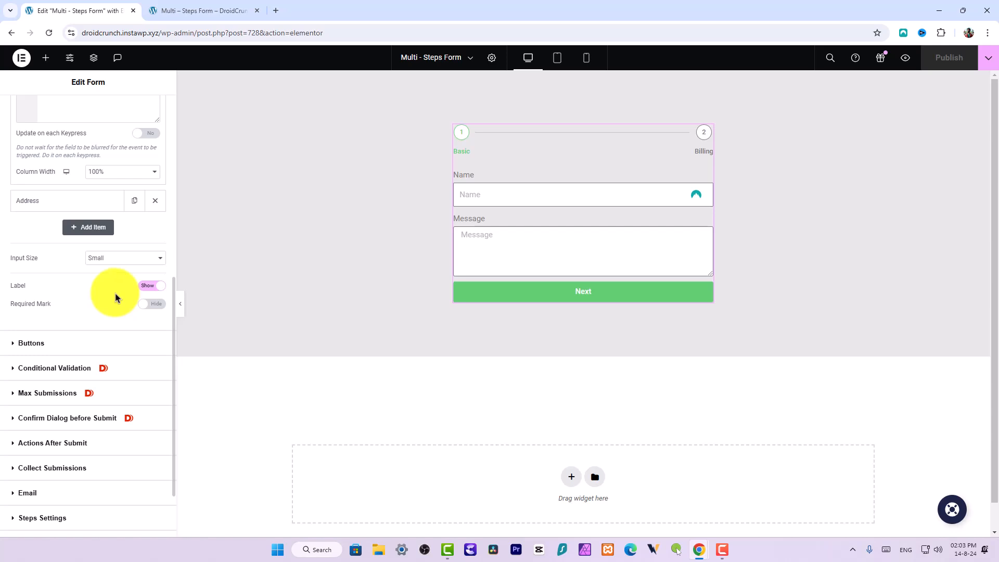
{"action": "mouse_move", "coordinate": [116, 287]}
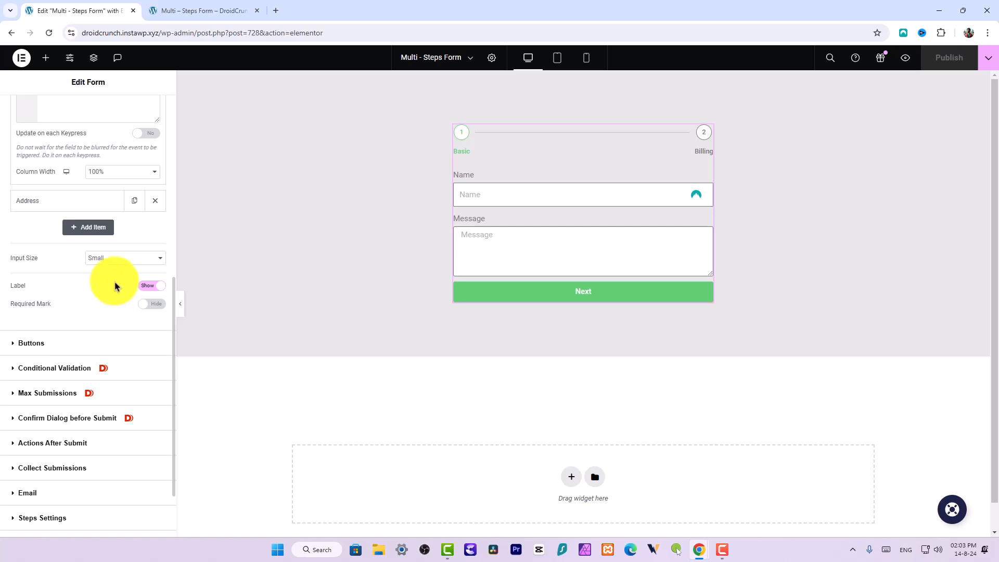
{"action": "mouse_move", "coordinate": [104, 285]}
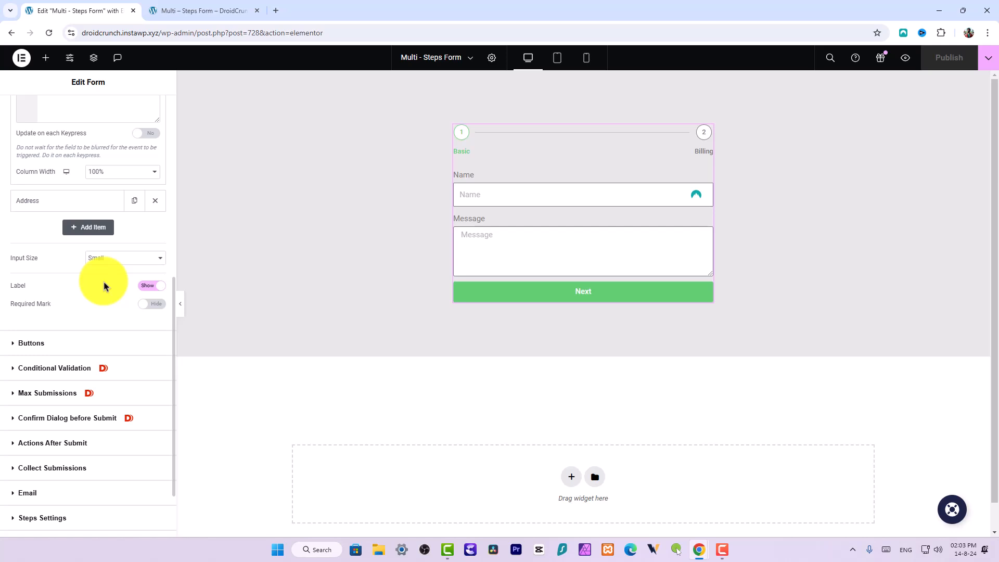